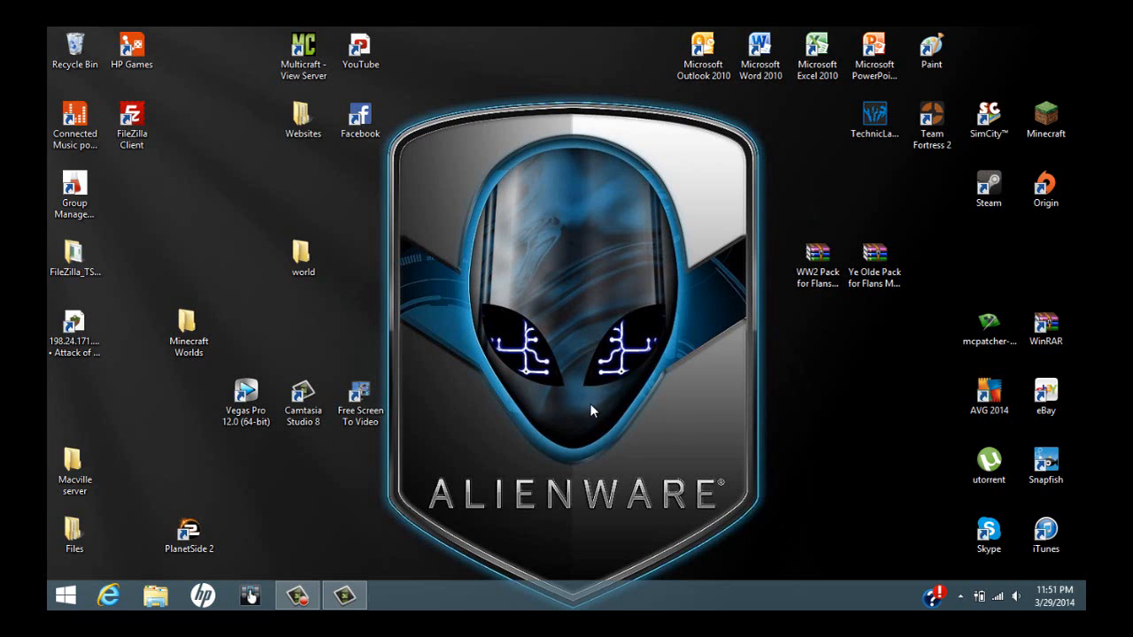
mouse_move(535, 337)
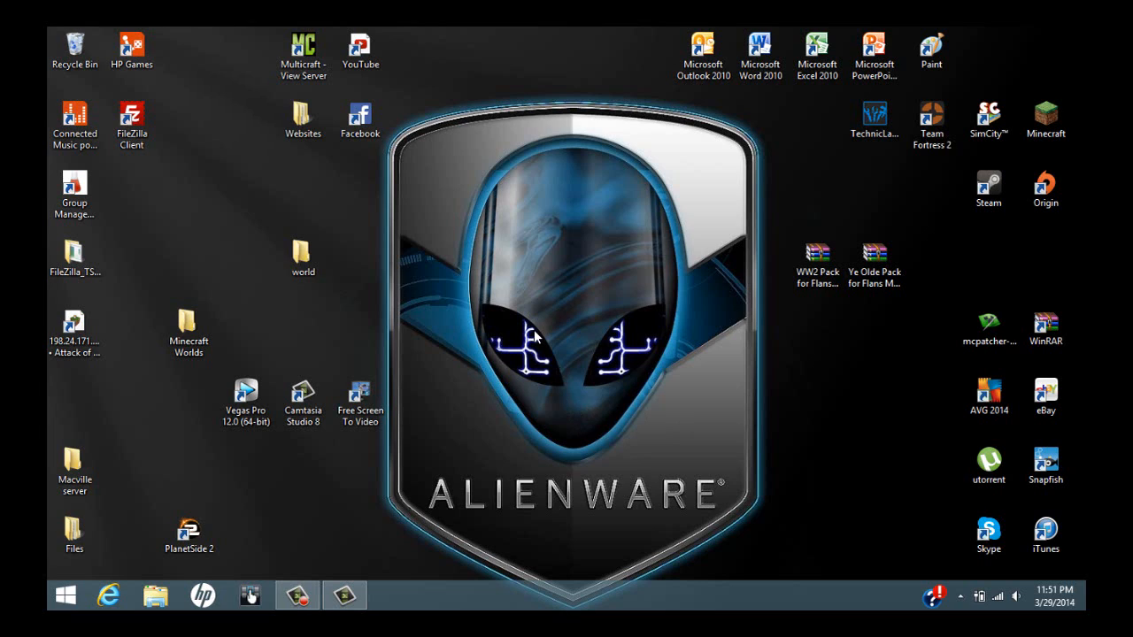
mouse_move(511, 336)
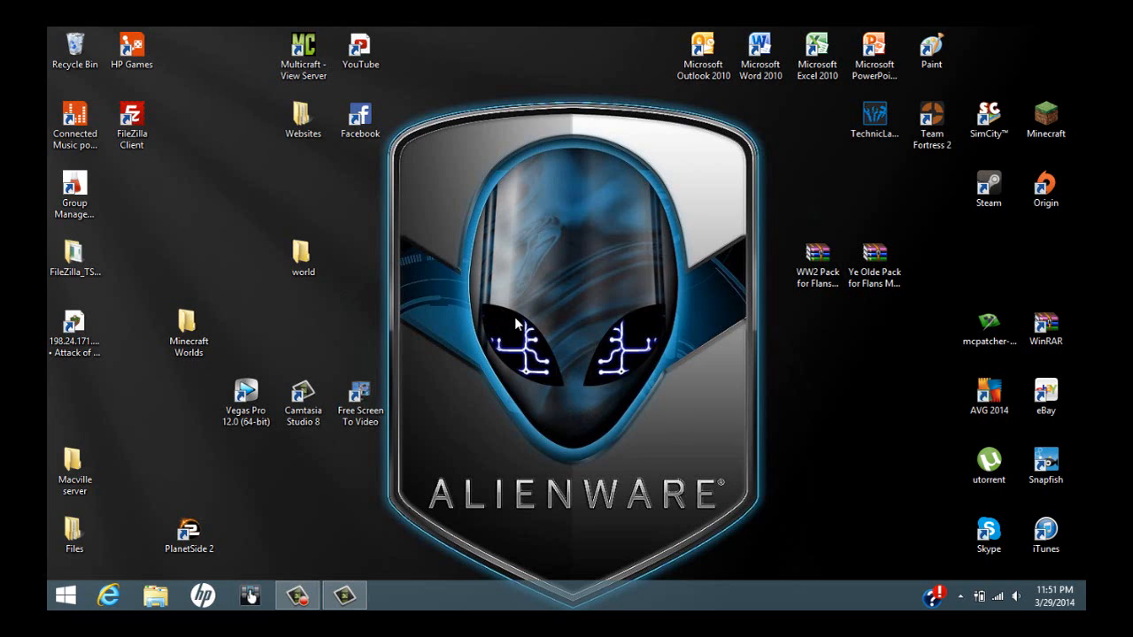
mouse_move(513, 319)
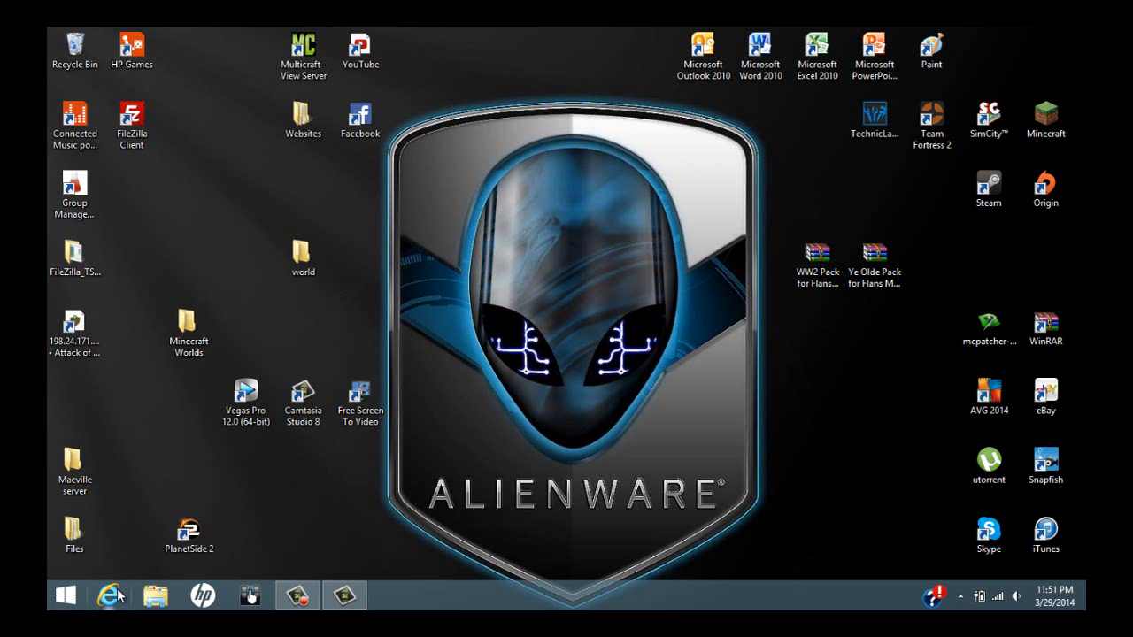
- Launch Internet Explorer from the taskbar and wait for the Google home page to load
left_click(108, 595)
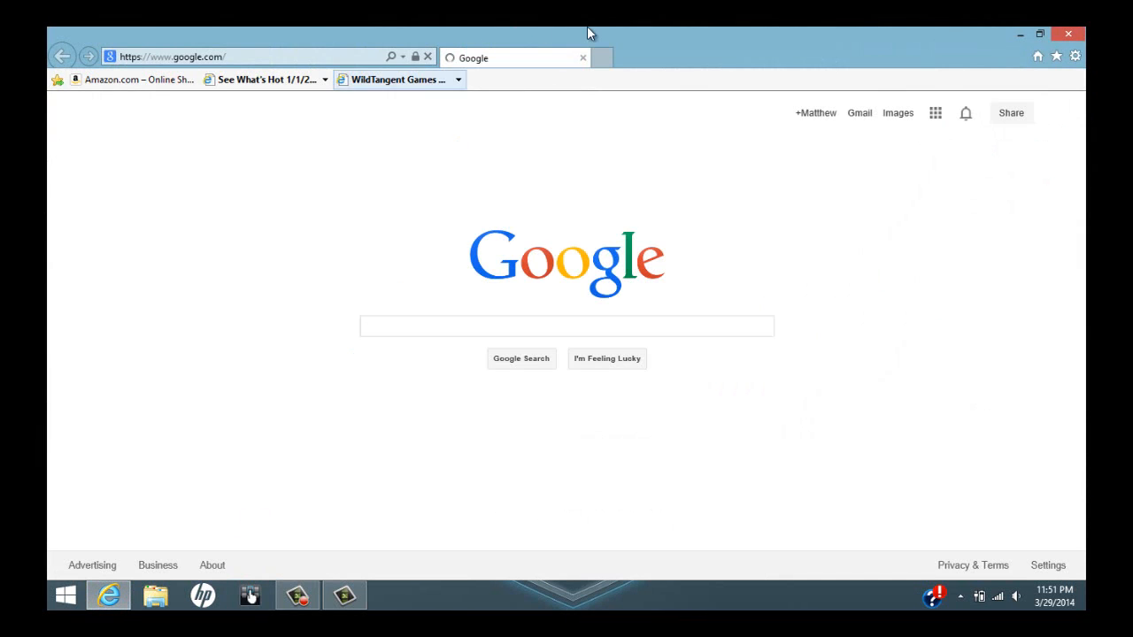
left_click(566, 326)
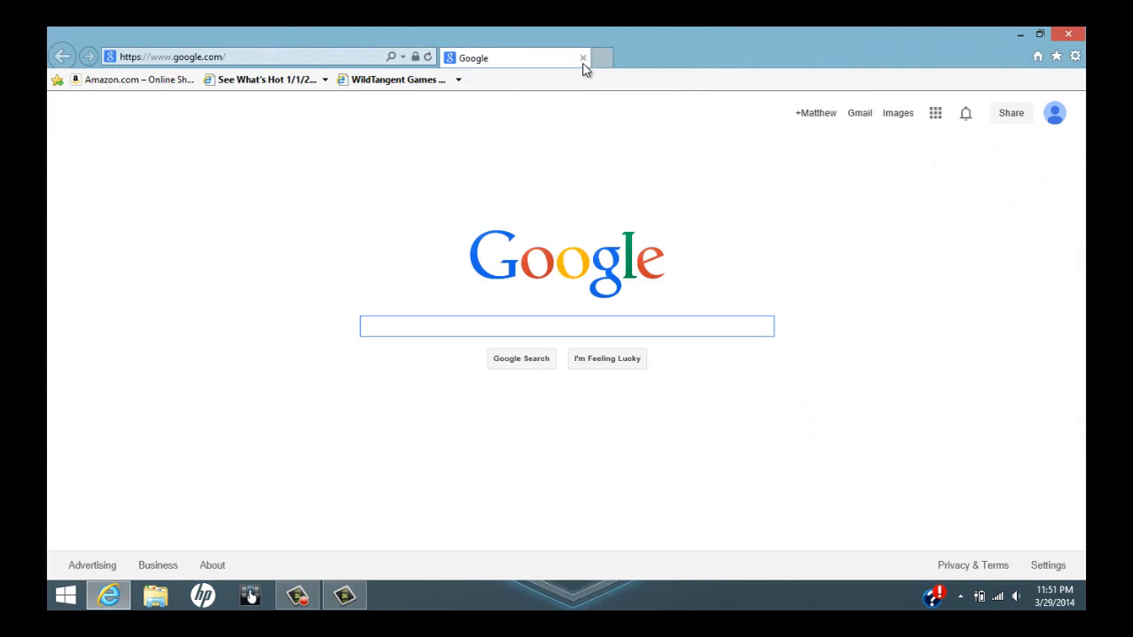
left_click(566, 326)
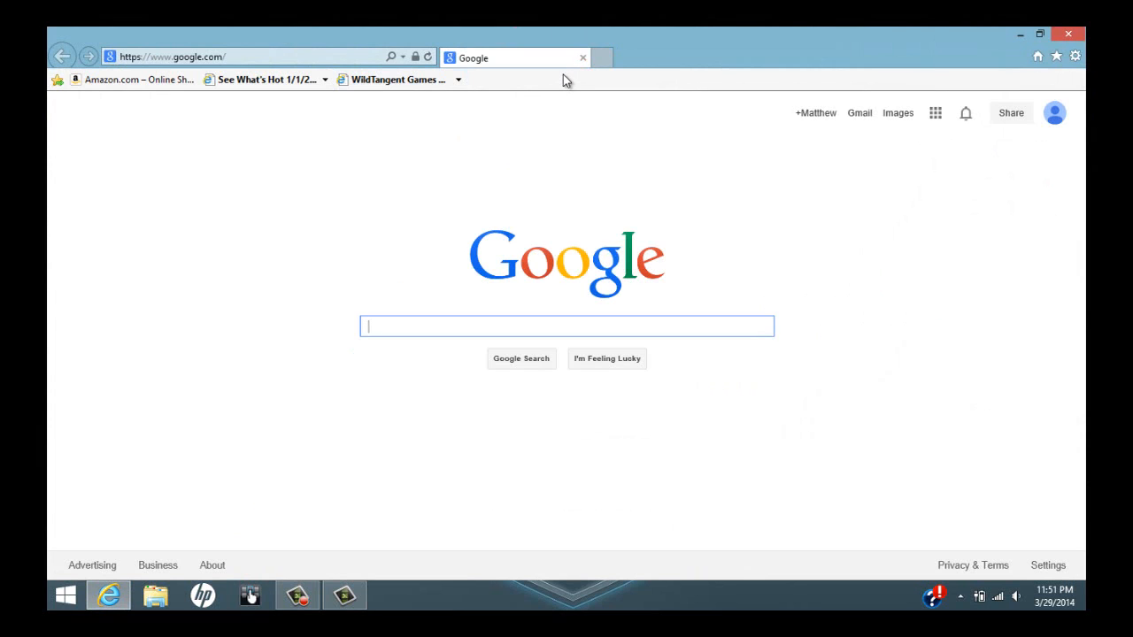
mouse_move(533, 131)
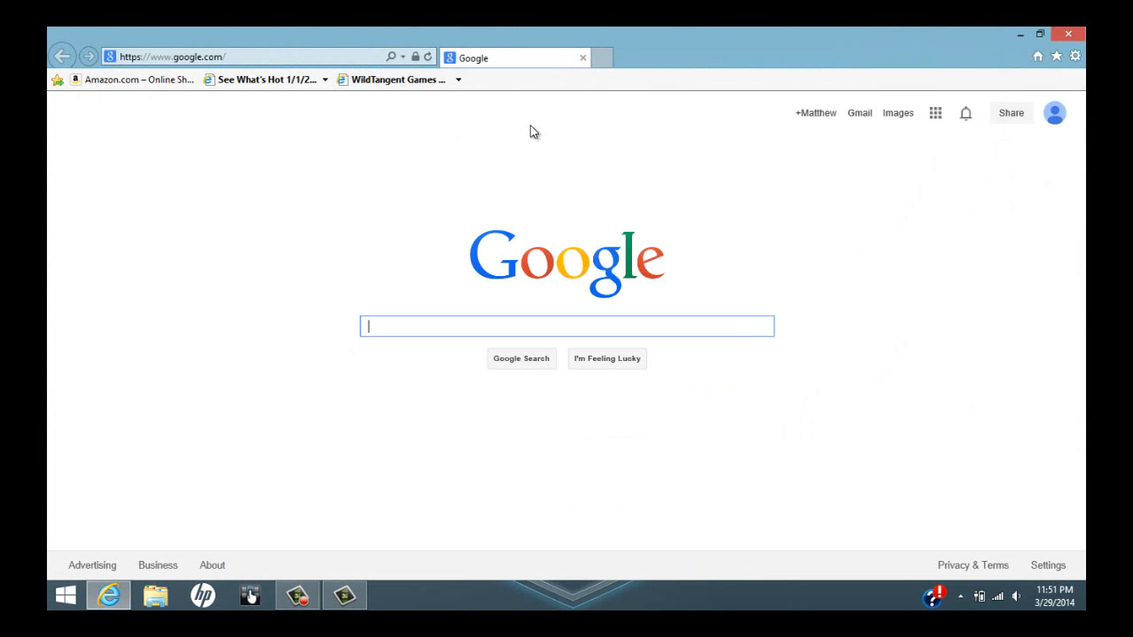
mouse_move(560, 135)
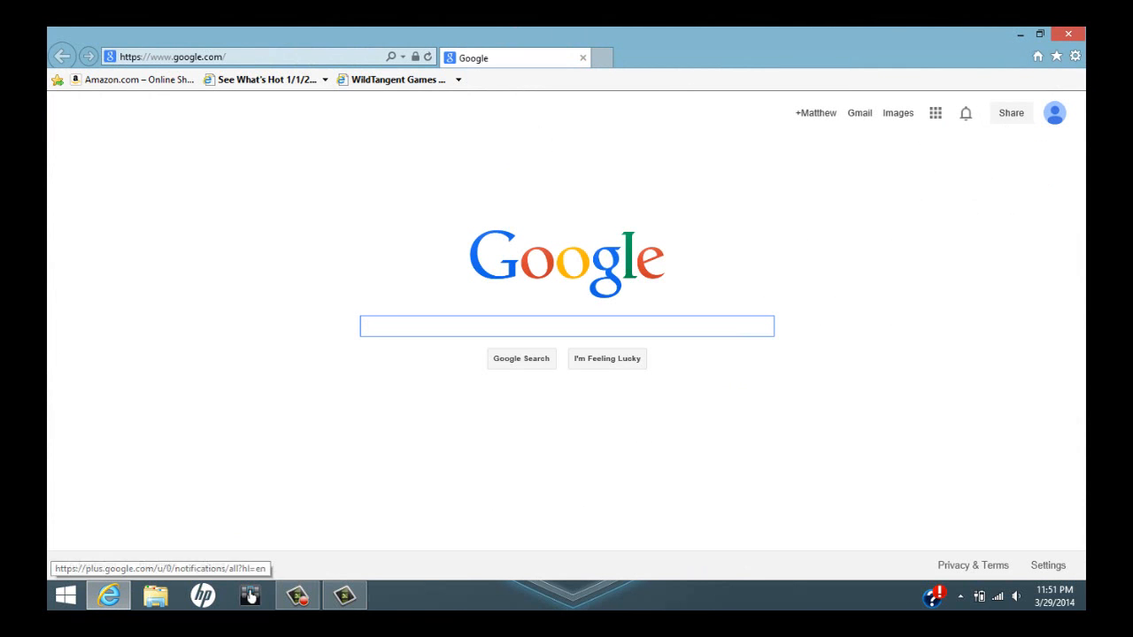
left_click(567, 326)
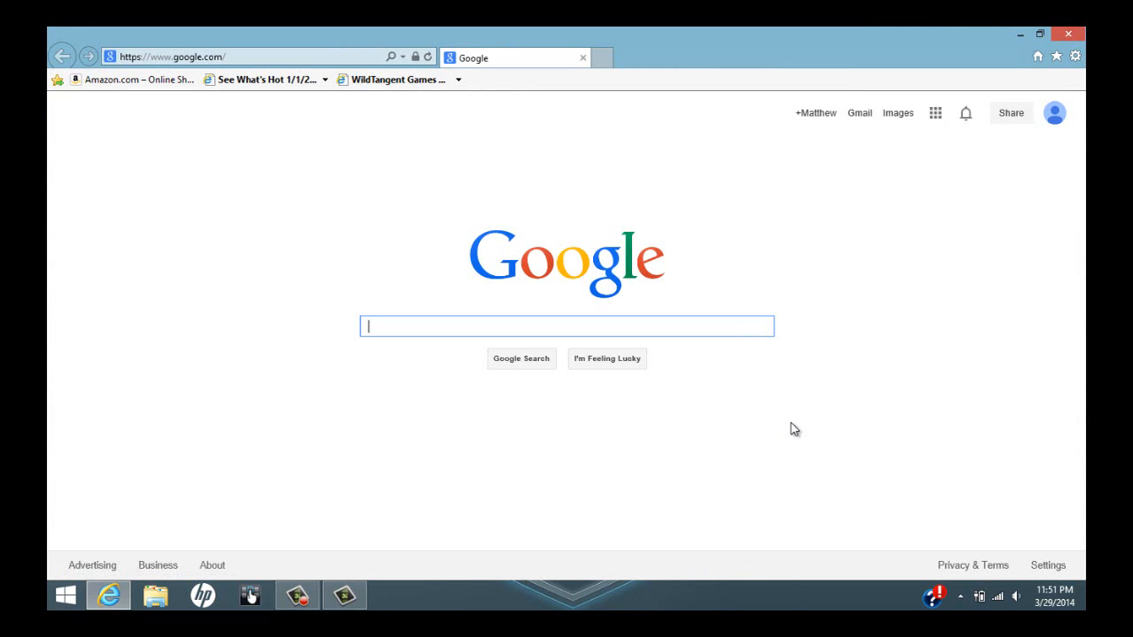
mouse_move(679, 343)
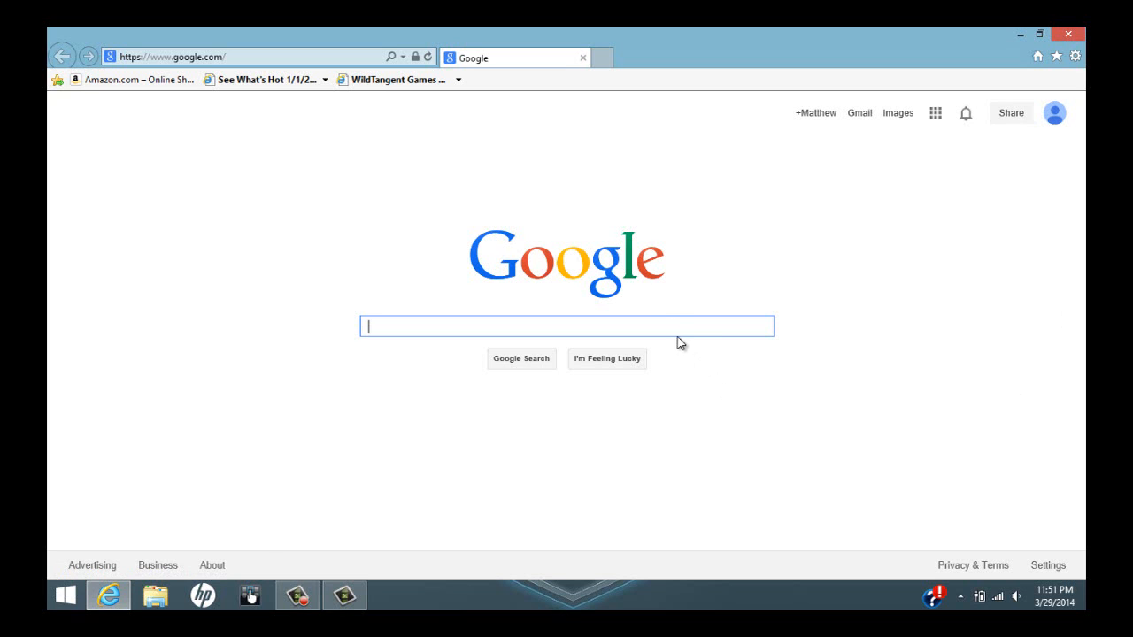
mouse_move(662, 326)
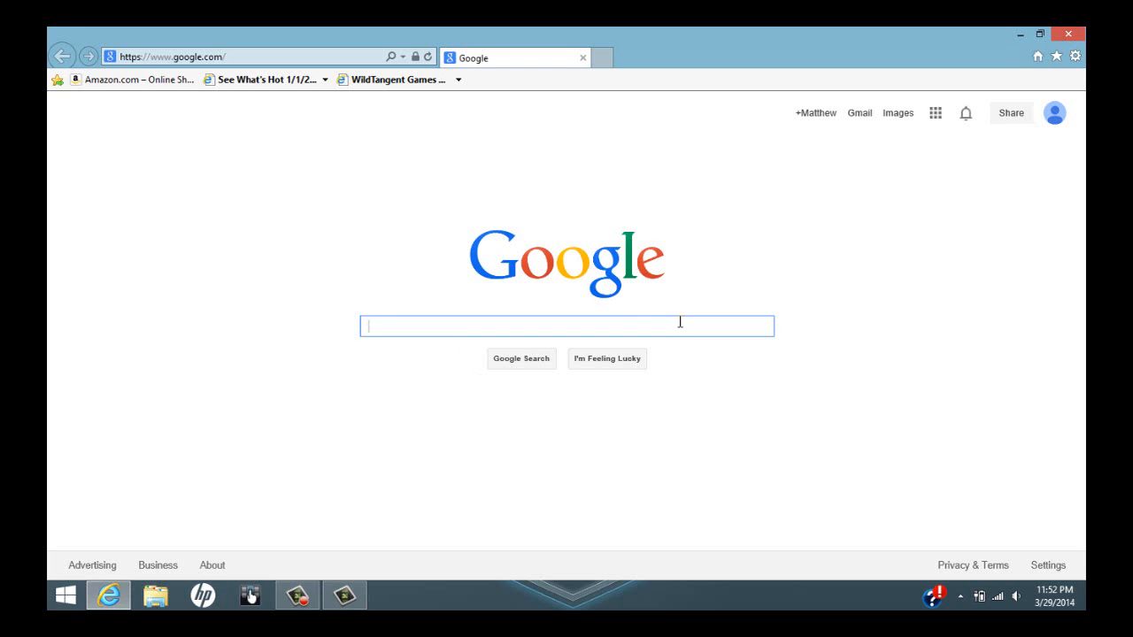
- Search Google for "technic launcher" and follow the Technic Platform result
type("technic launcher")
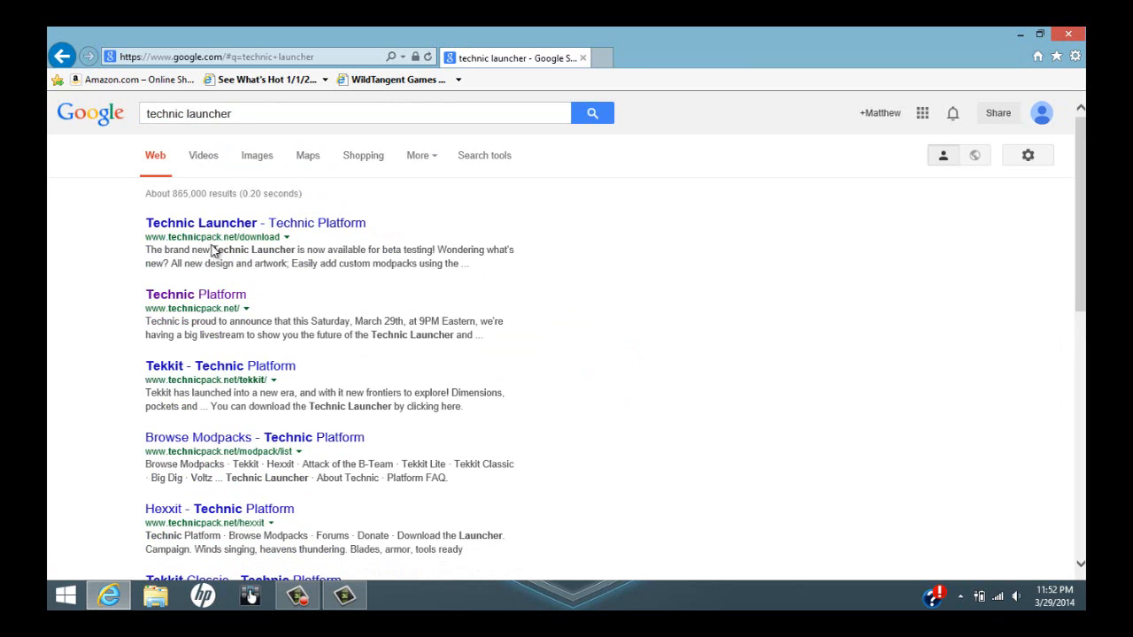
mouse_move(194, 294)
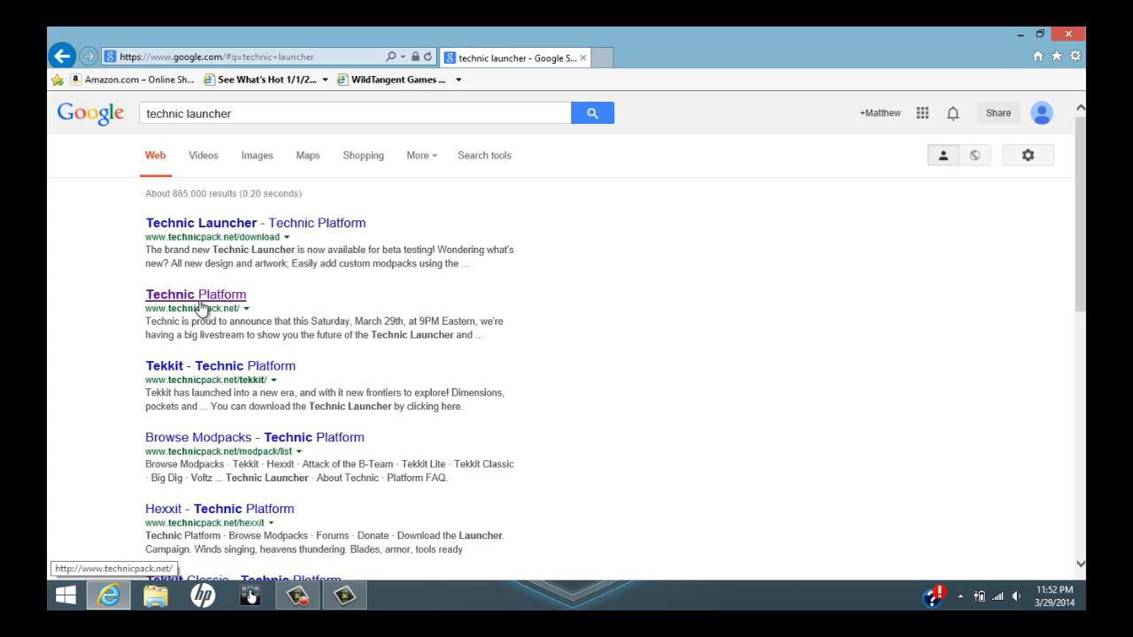
mouse_move(220, 250)
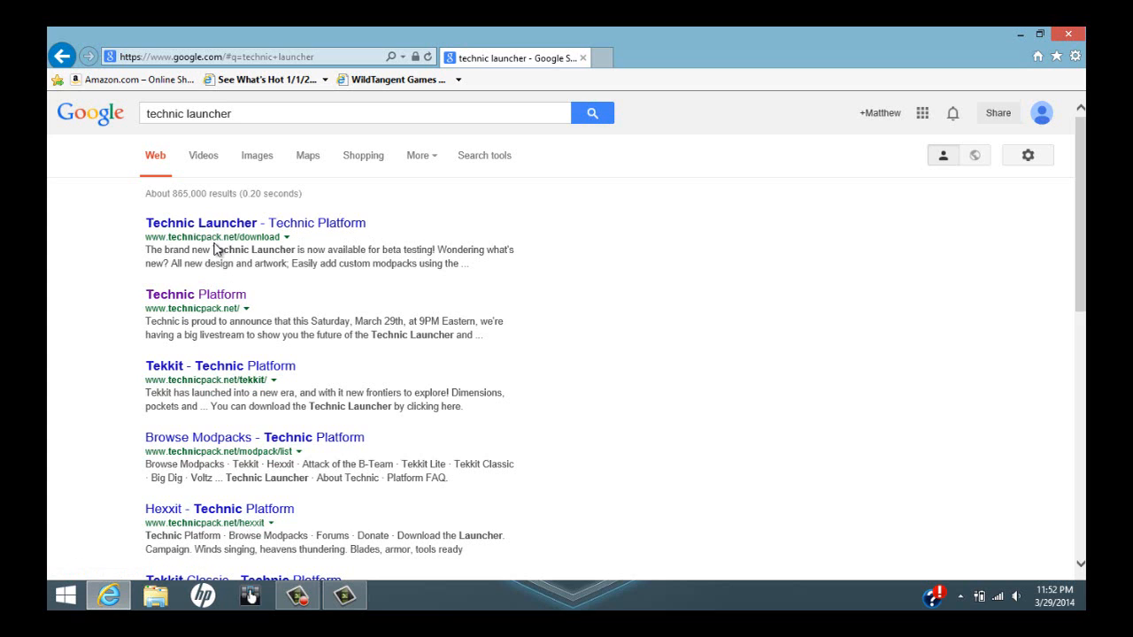
left_click(201, 223)
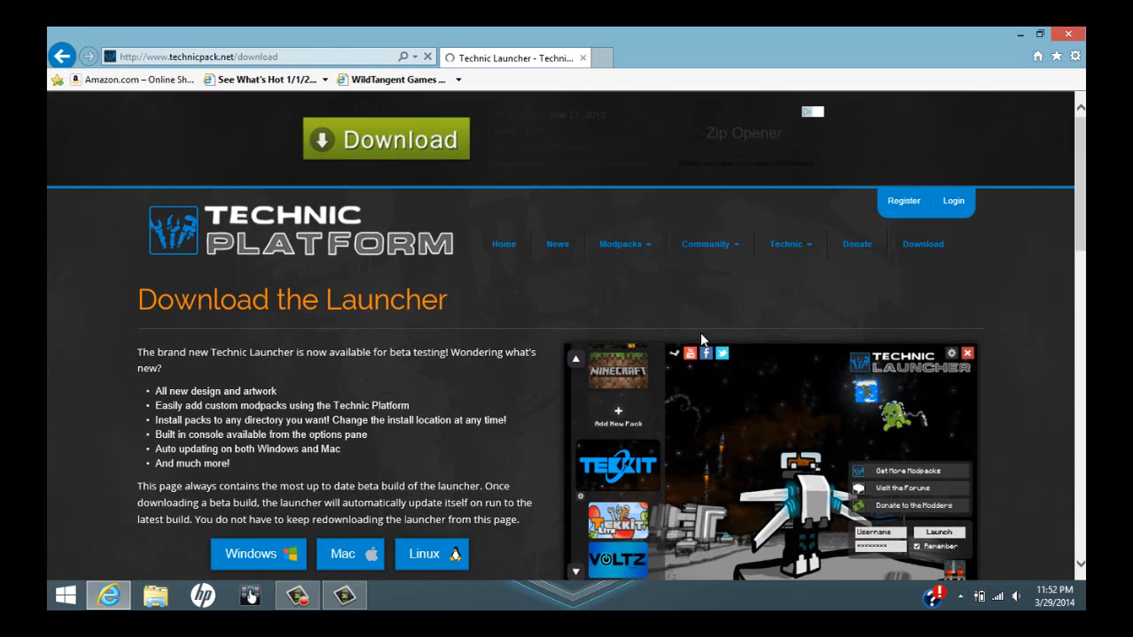
- Download TechnicLauncher.exe for Windows, save it, and show it in the Downloads folder
scroll("down", 3)
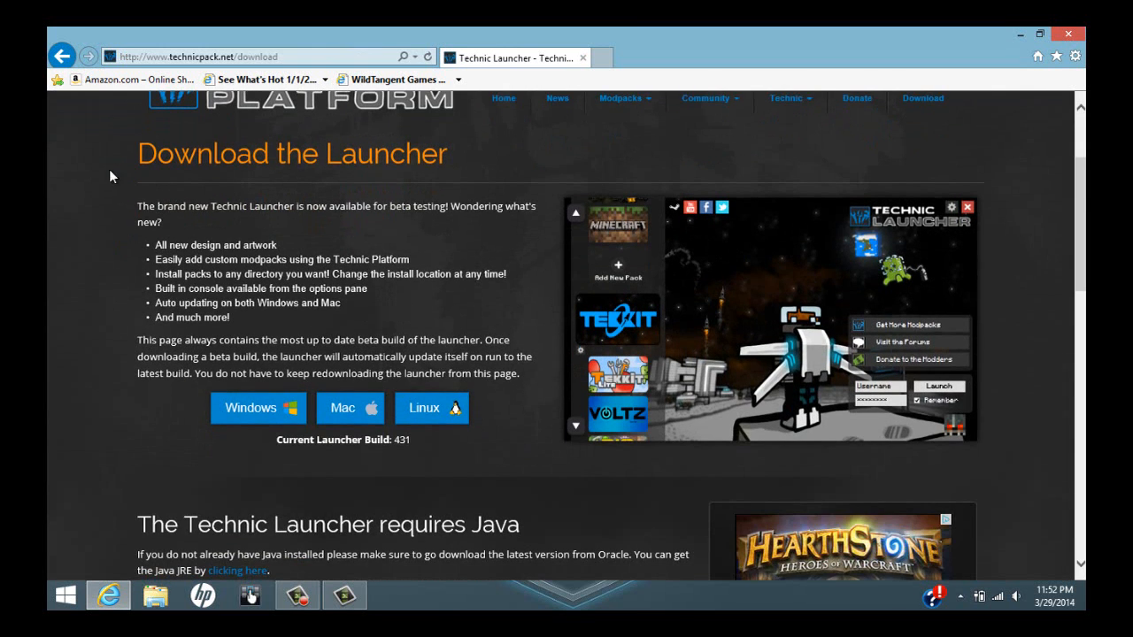
mouse_move(432, 407)
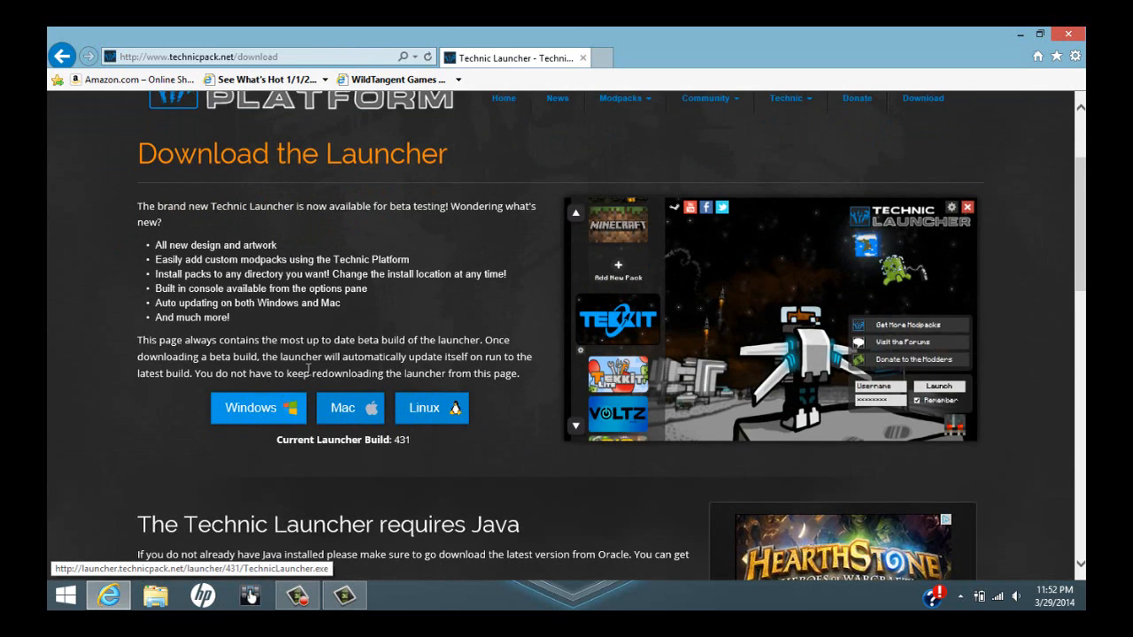
mouse_move(430, 407)
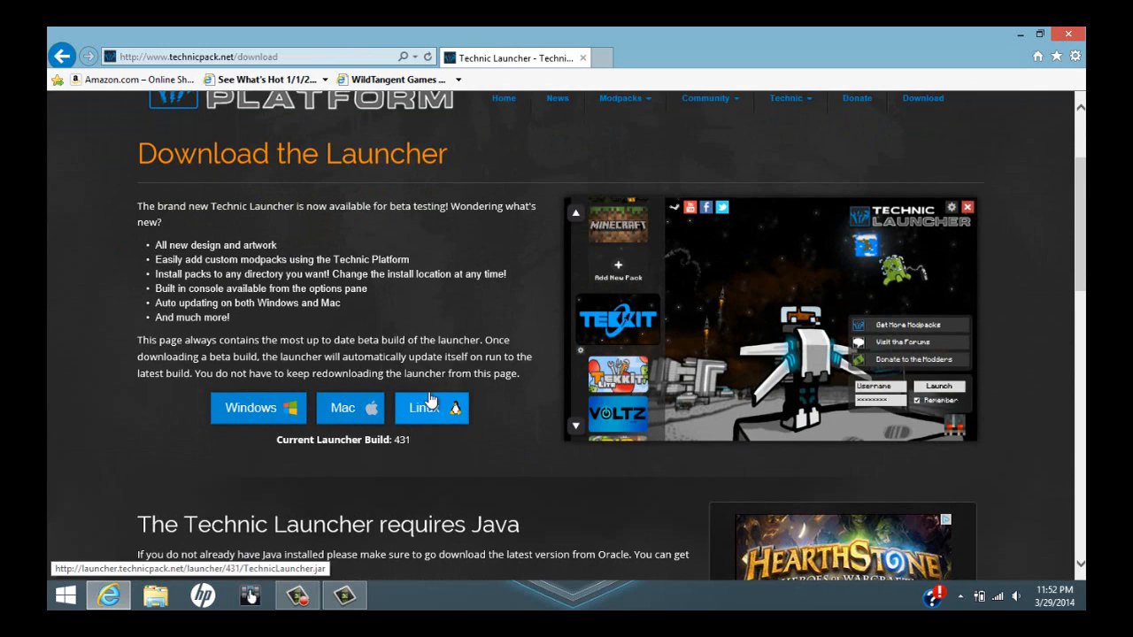
left_click(259, 407)
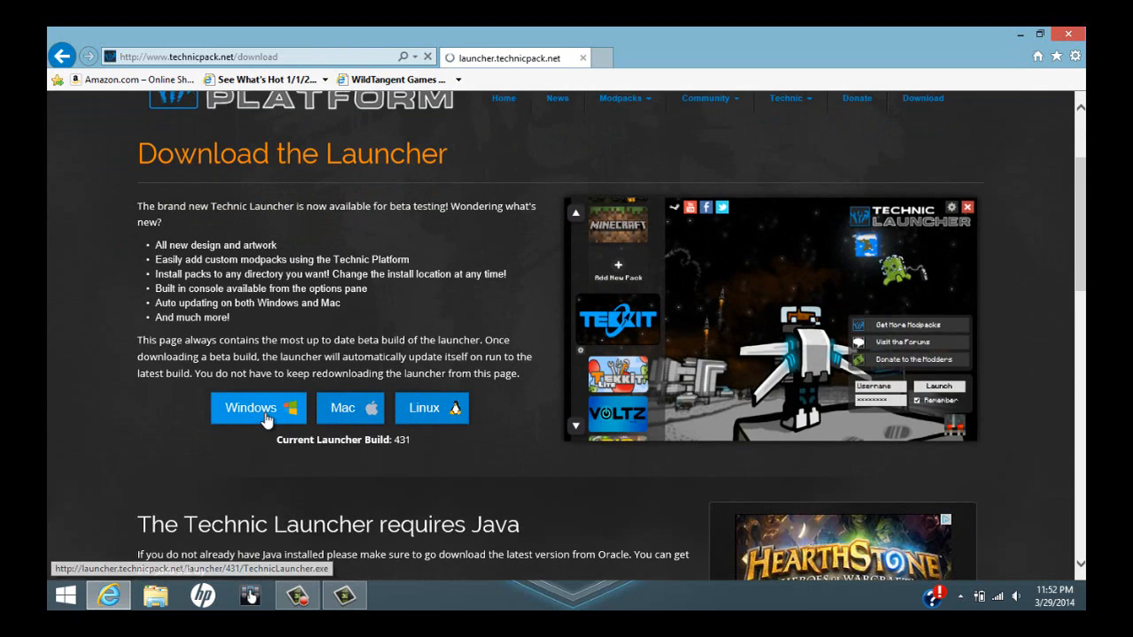
left_click(259, 407)
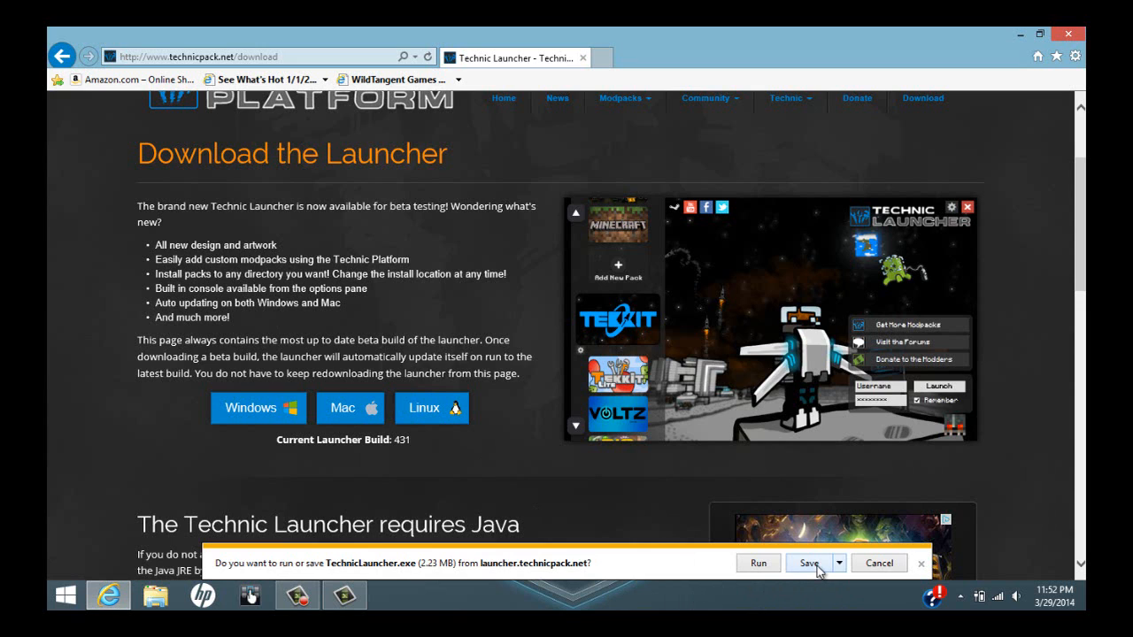
left_click(811, 562)
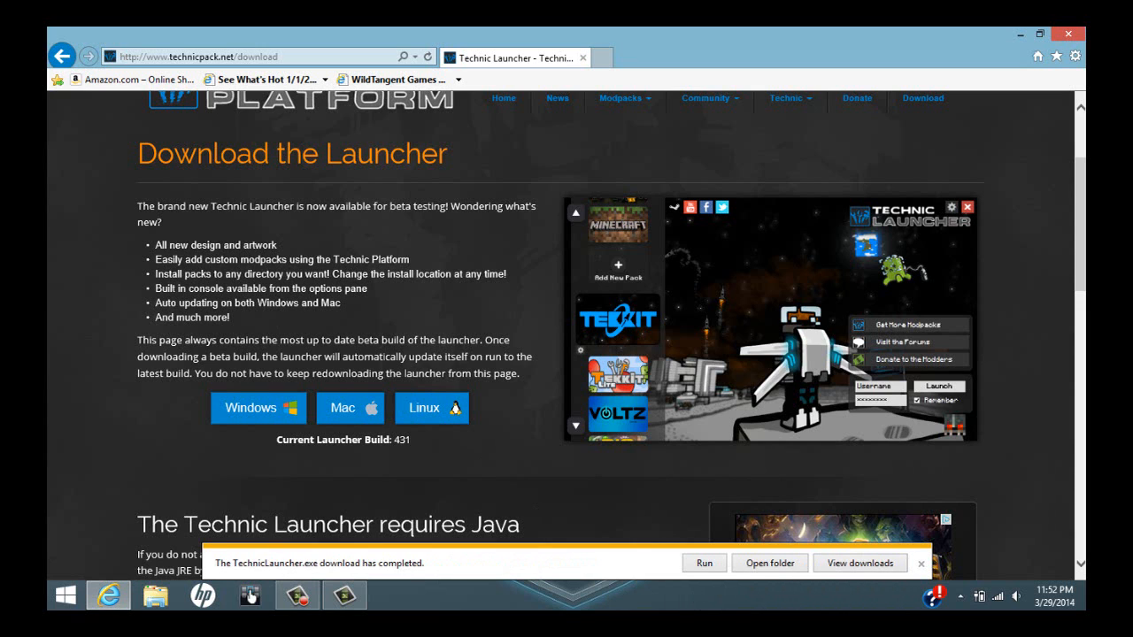
left_click(769, 563)
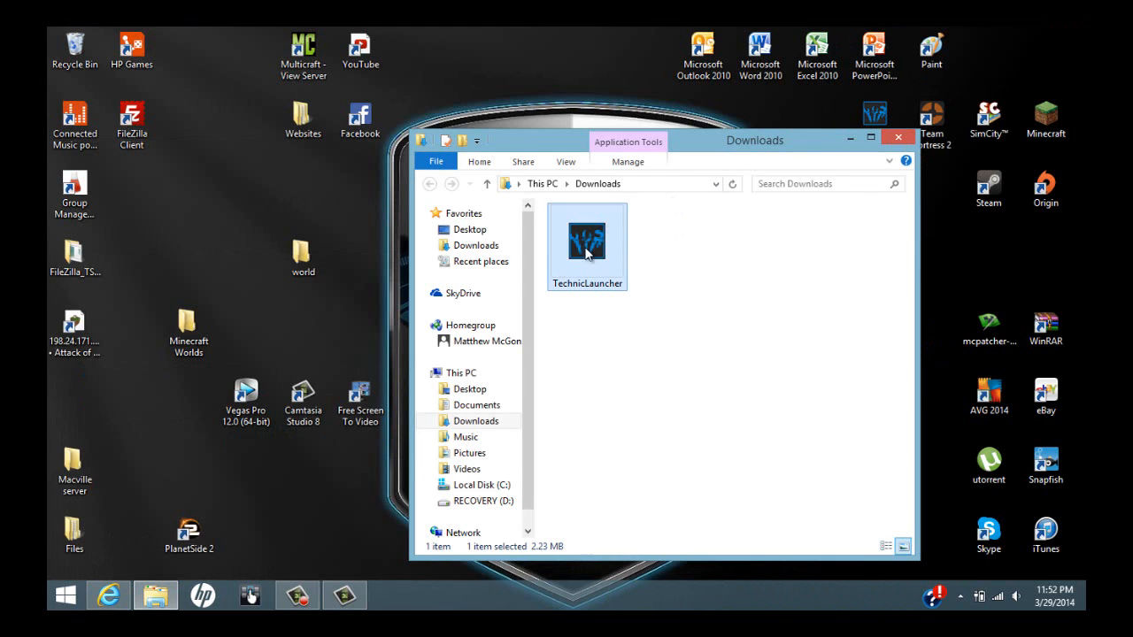
mouse_move(637, 248)
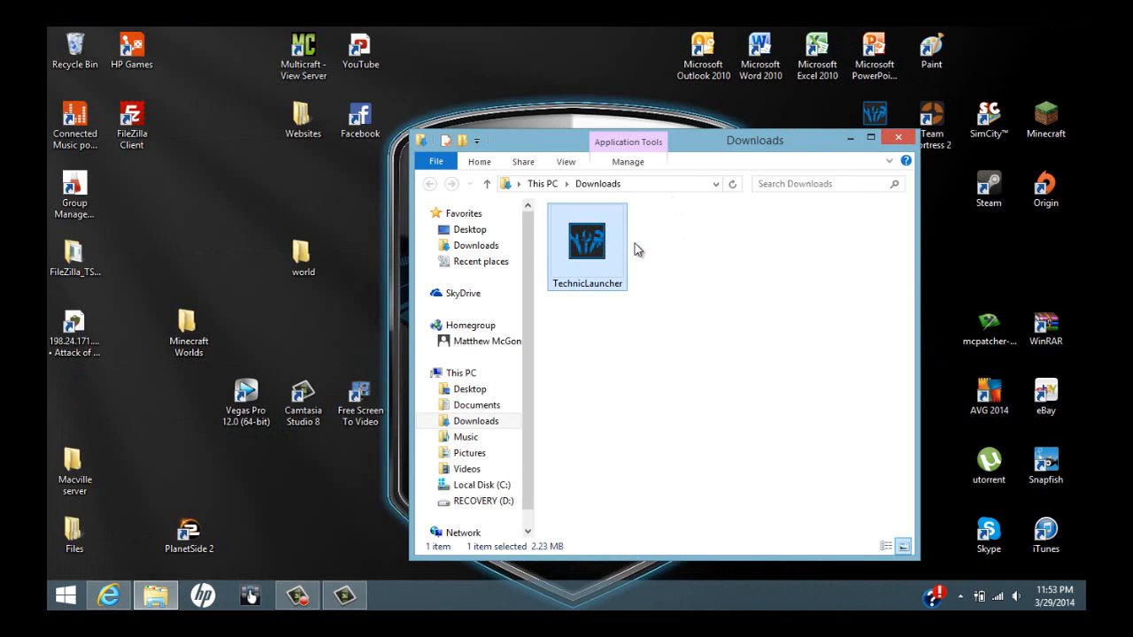
mouse_move(602, 246)
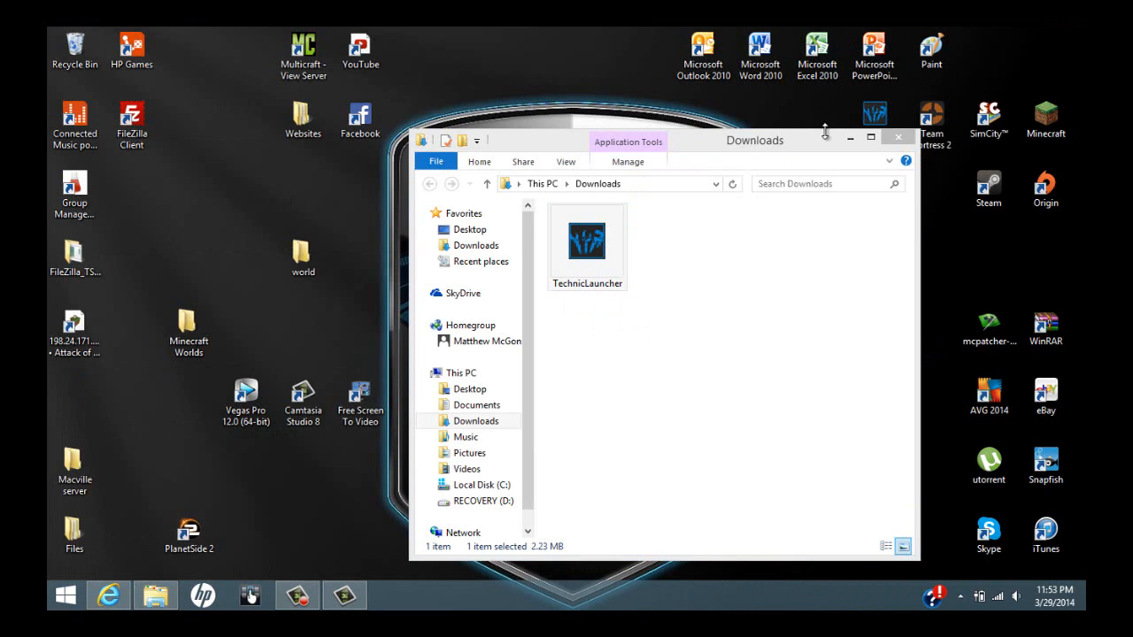
- Close the Downloads window, leaving TechnicLauncher on the desktop
left_click(898, 138)
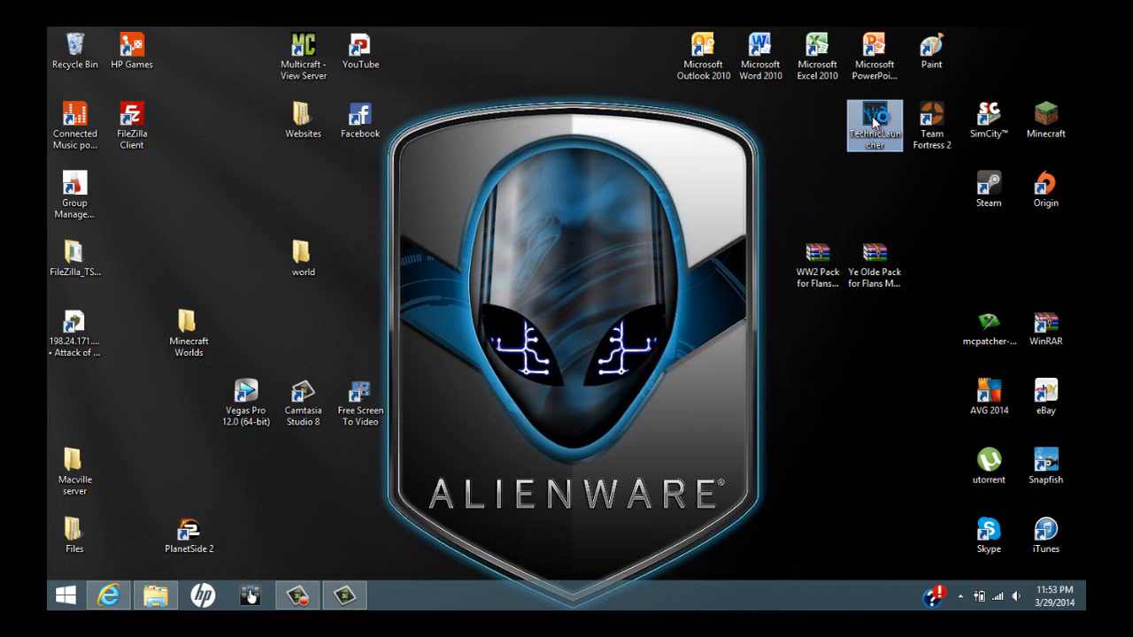
mouse_move(874, 113)
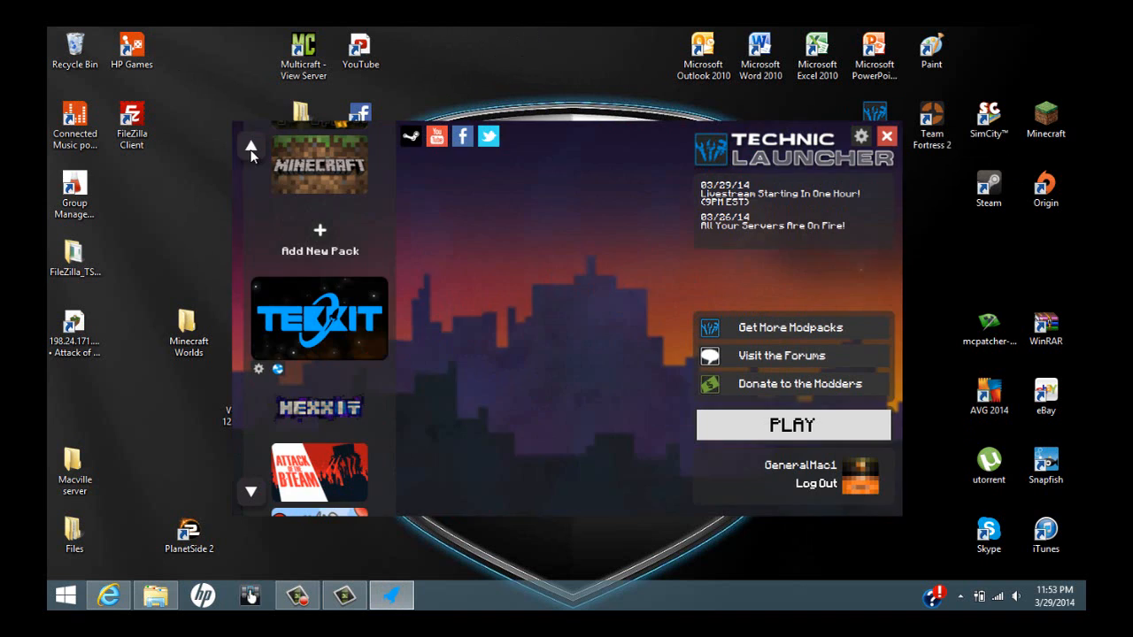
- Scroll the modpack list to bring Attack of the B Team into view
left_click(251, 145)
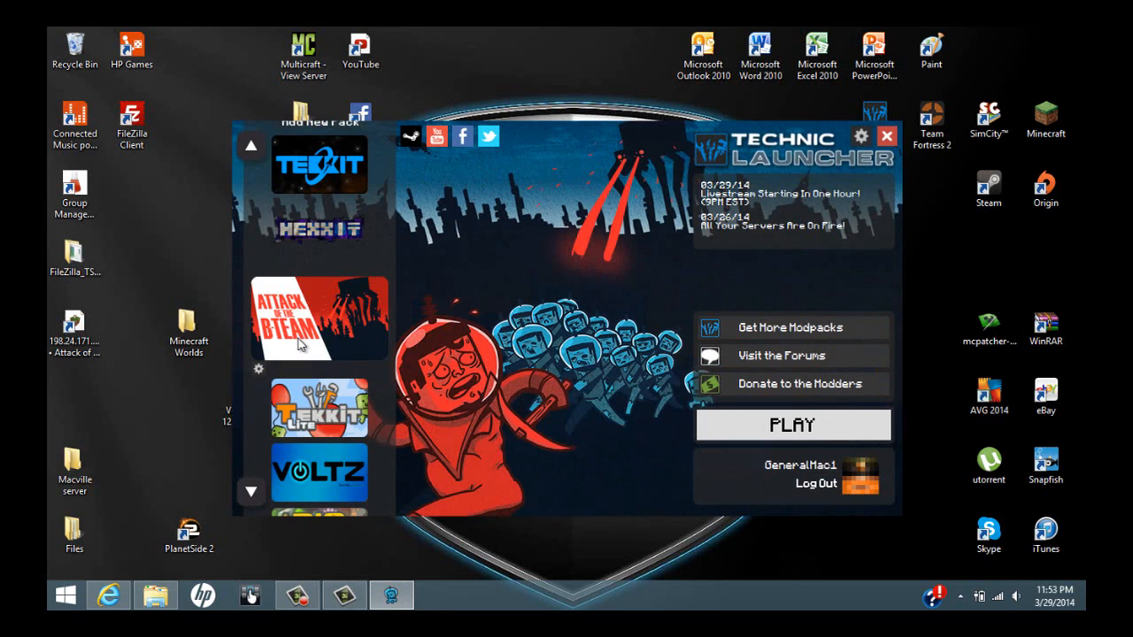
mouse_move(509, 169)
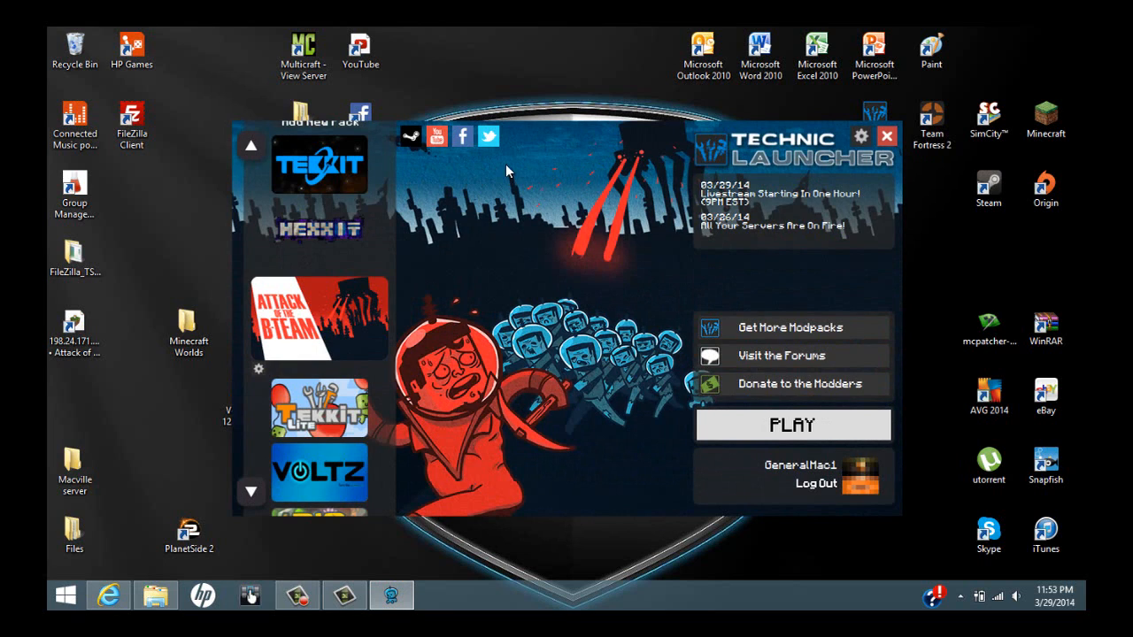
mouse_move(753, 318)
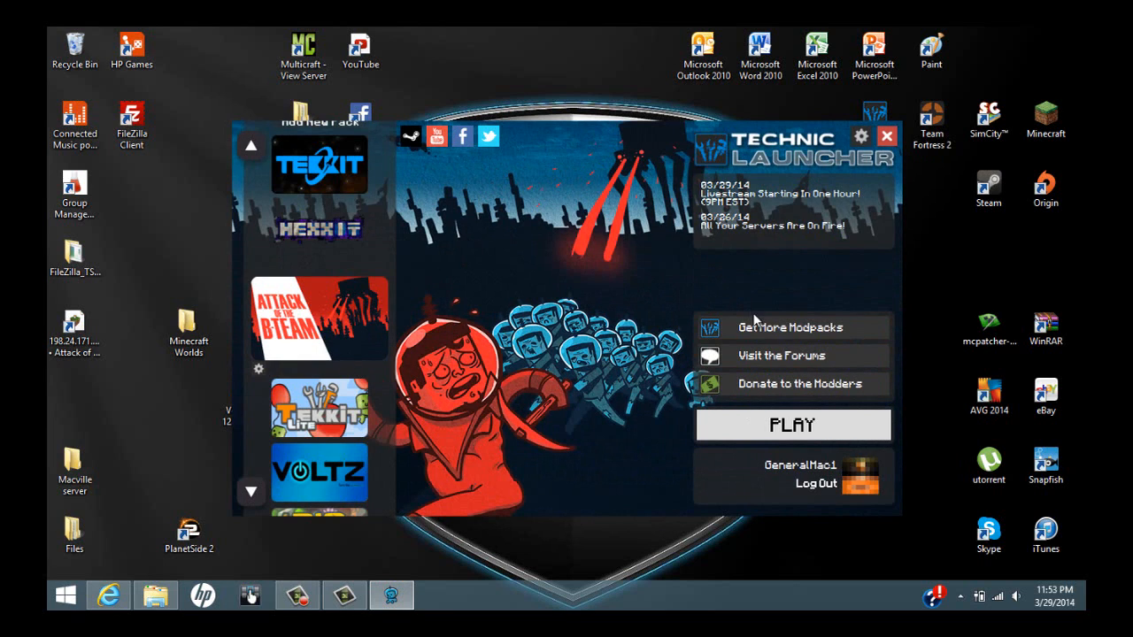
mouse_move(768, 434)
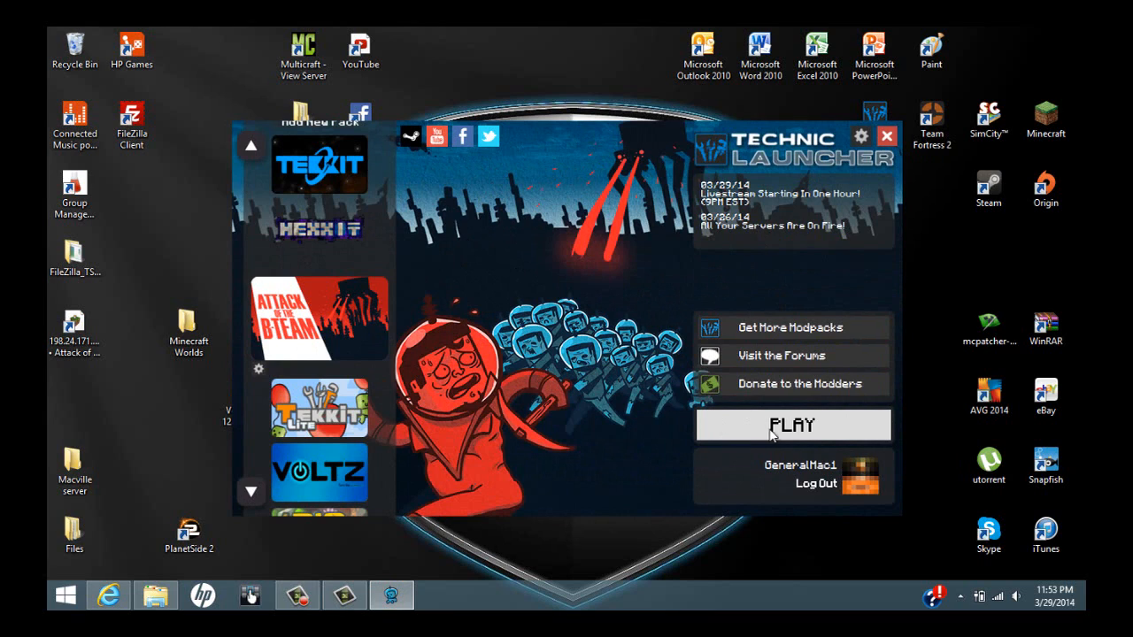
mouse_move(281, 381)
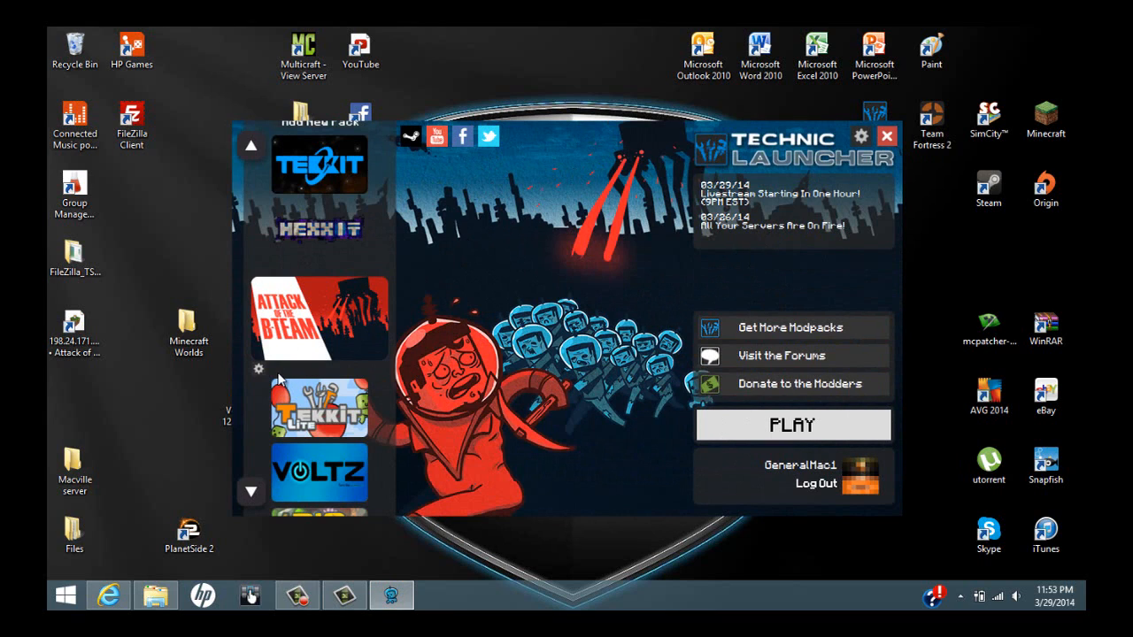
mouse_move(310, 254)
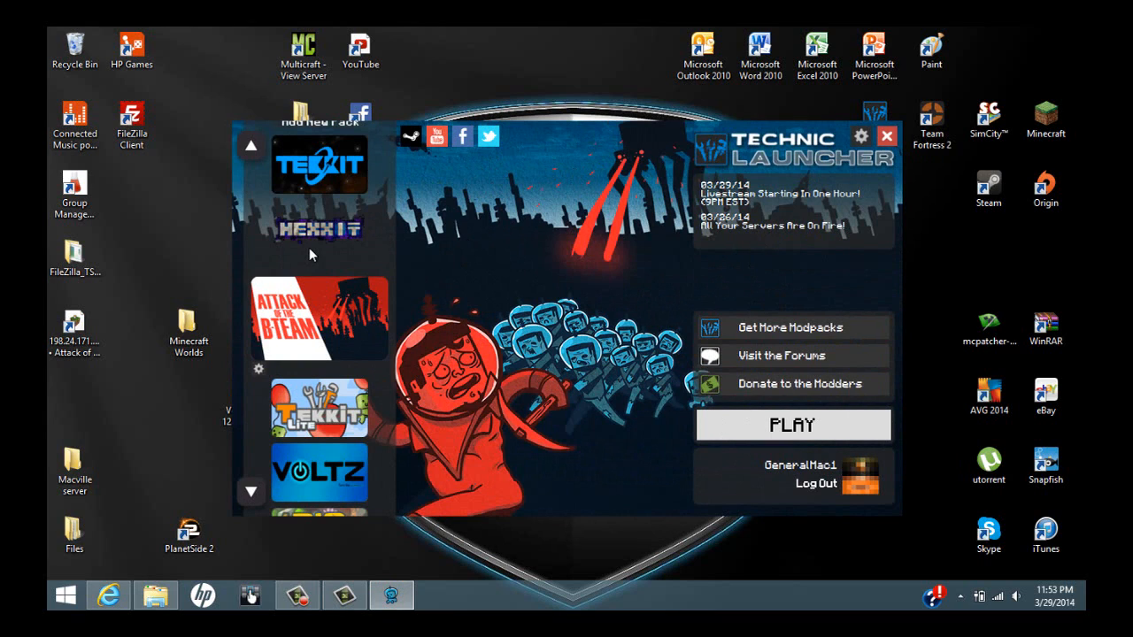
mouse_move(276, 370)
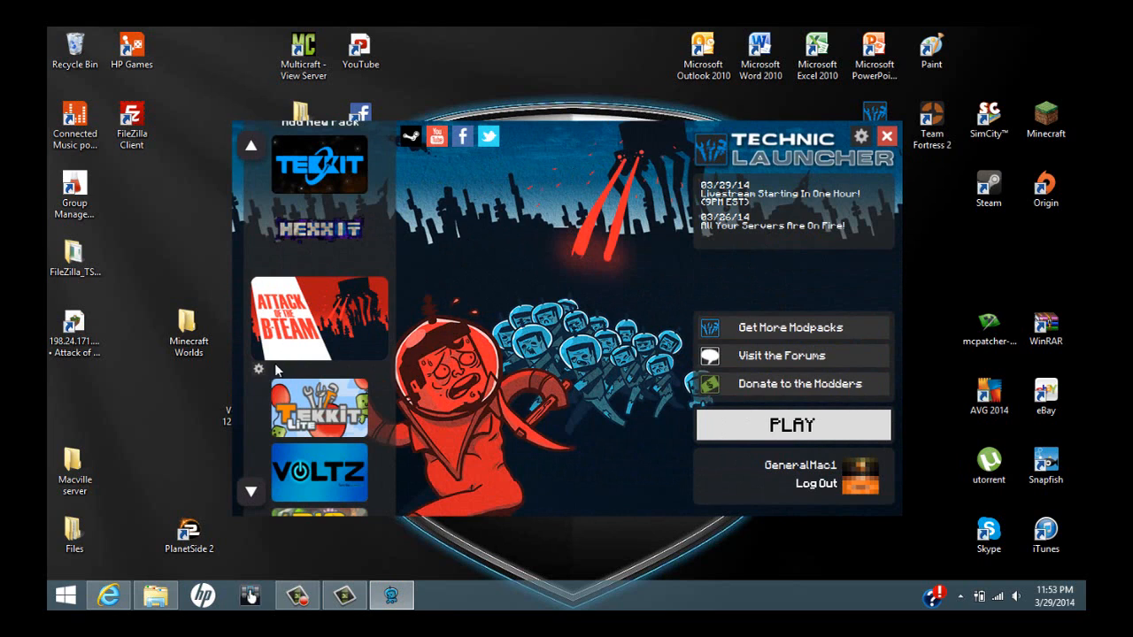
mouse_move(618, 347)
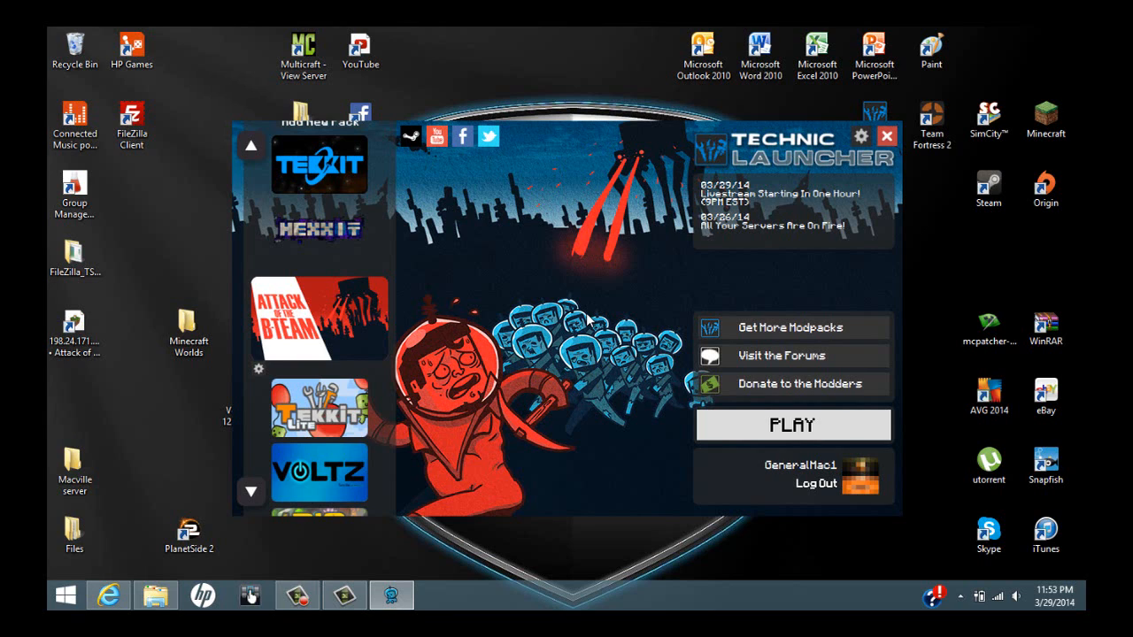
mouse_move(283, 380)
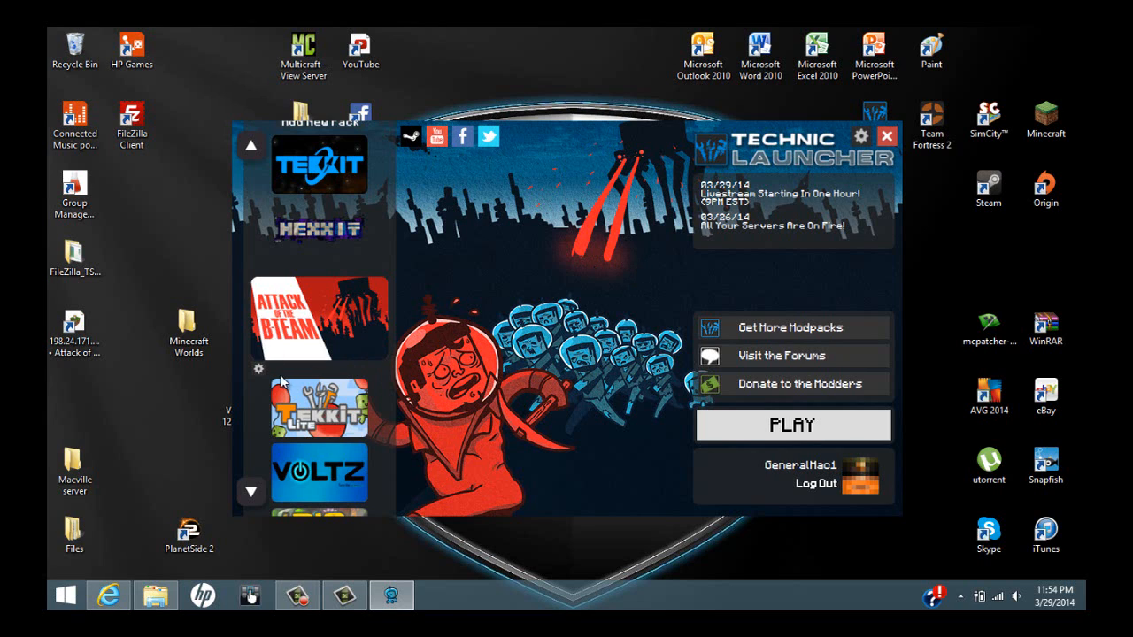
mouse_move(322, 382)
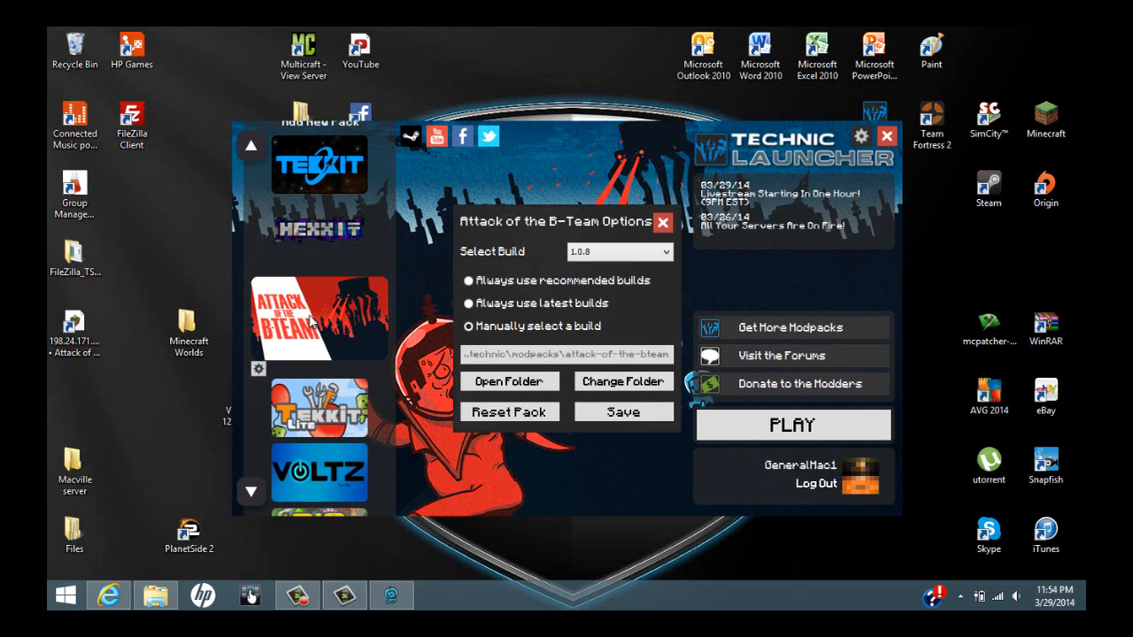
mouse_move(563, 244)
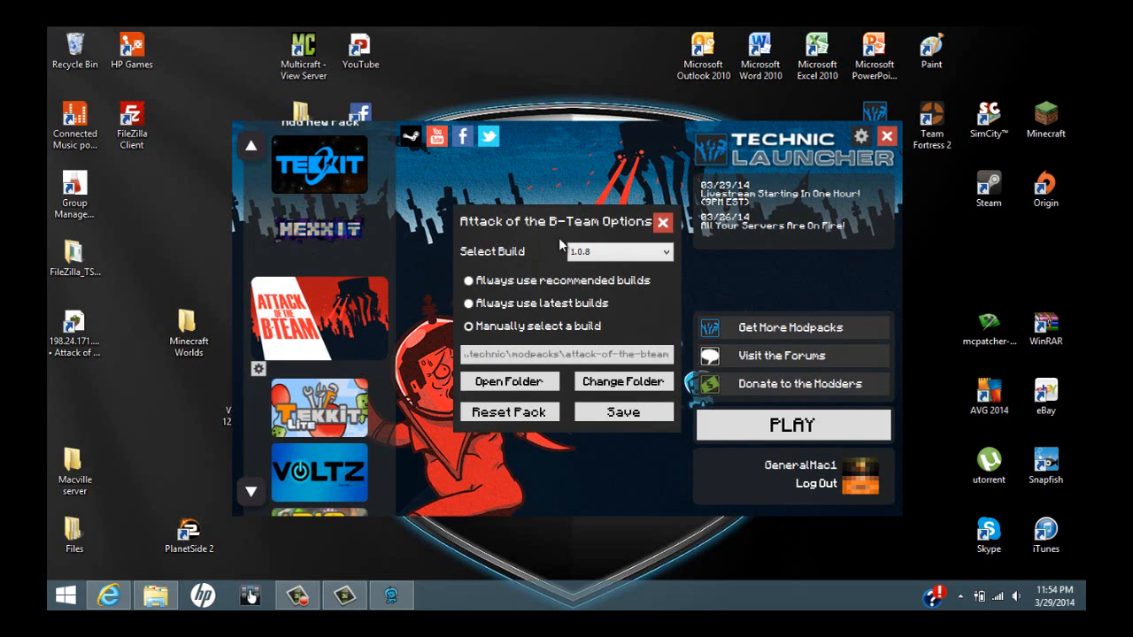
- Keep manual build 1.0.8 for Attack of the B Team and save the pack options
left_click(469, 326)
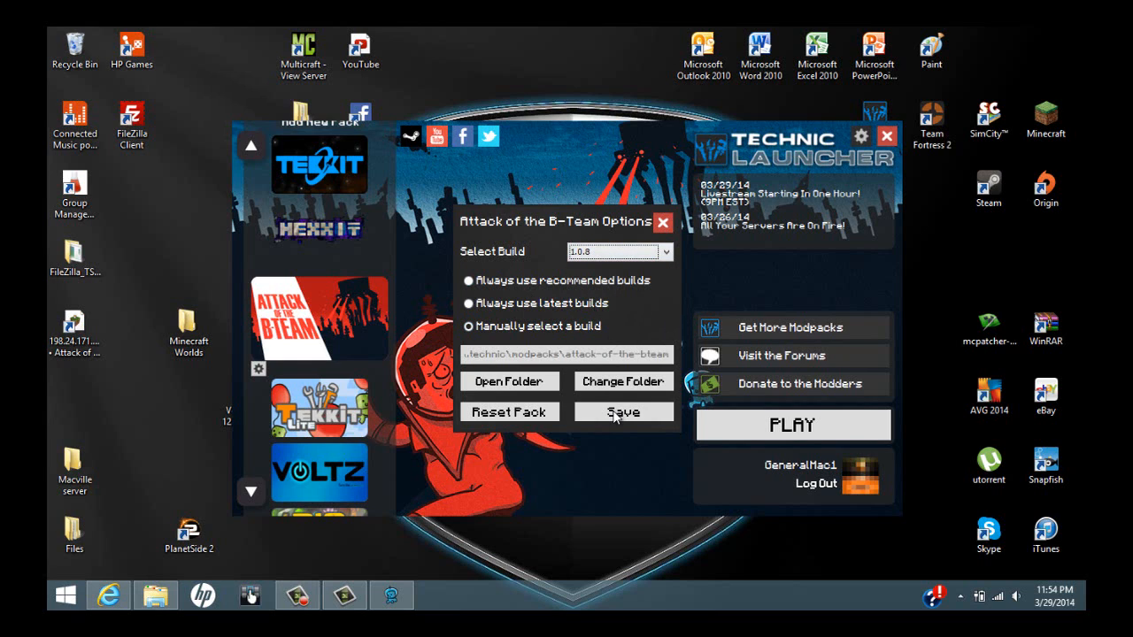
left_click(623, 411)
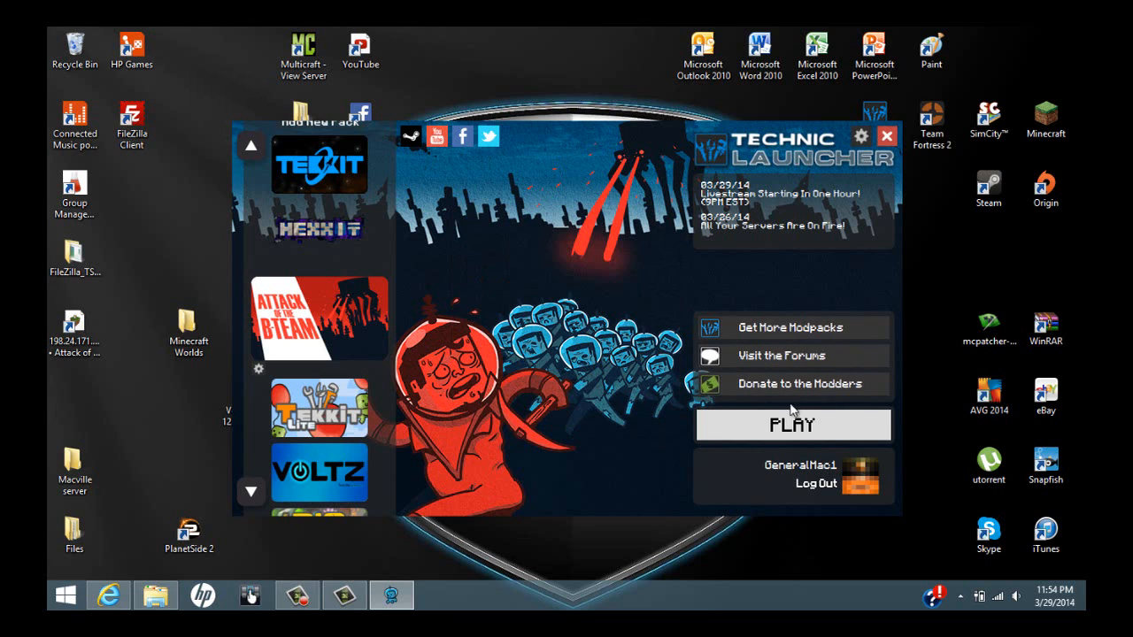
mouse_move(853, 156)
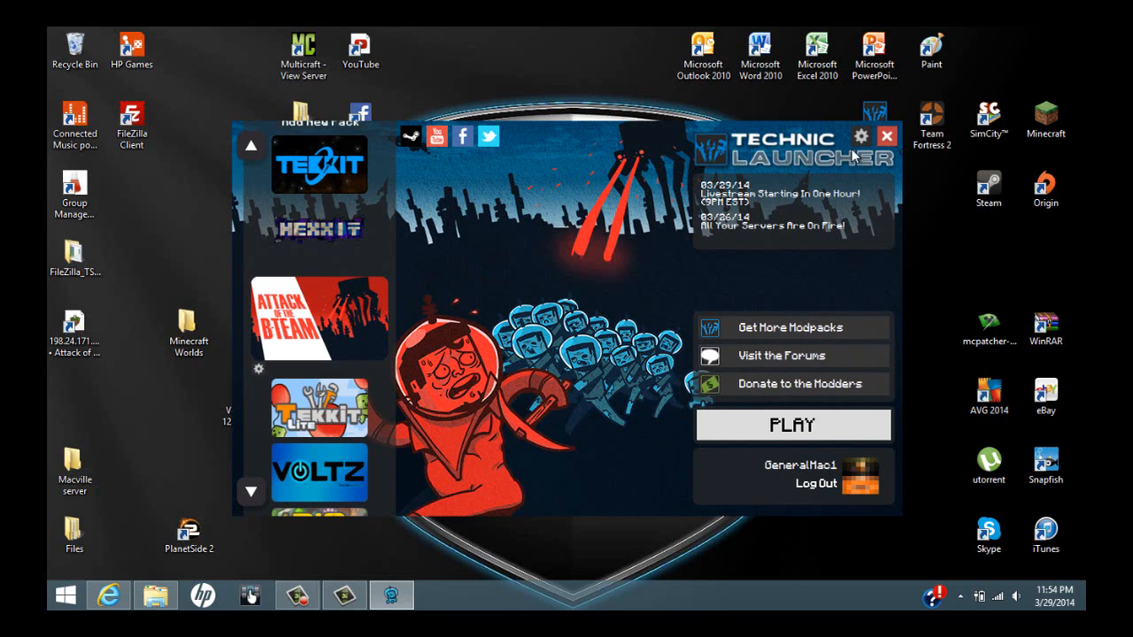
mouse_move(857, 151)
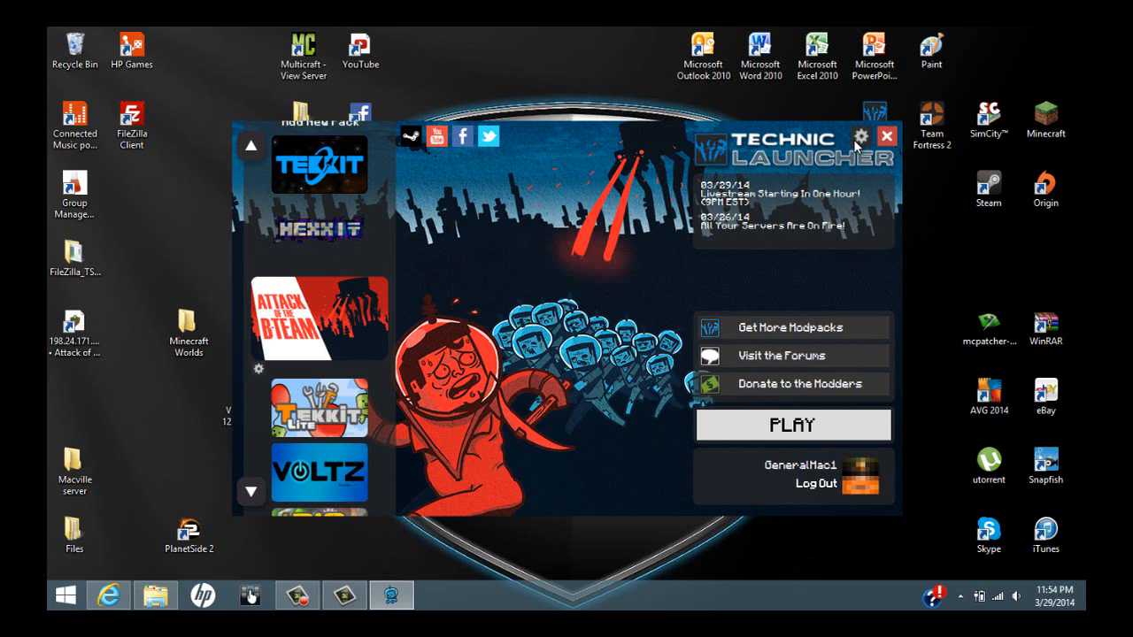
left_click(861, 136)
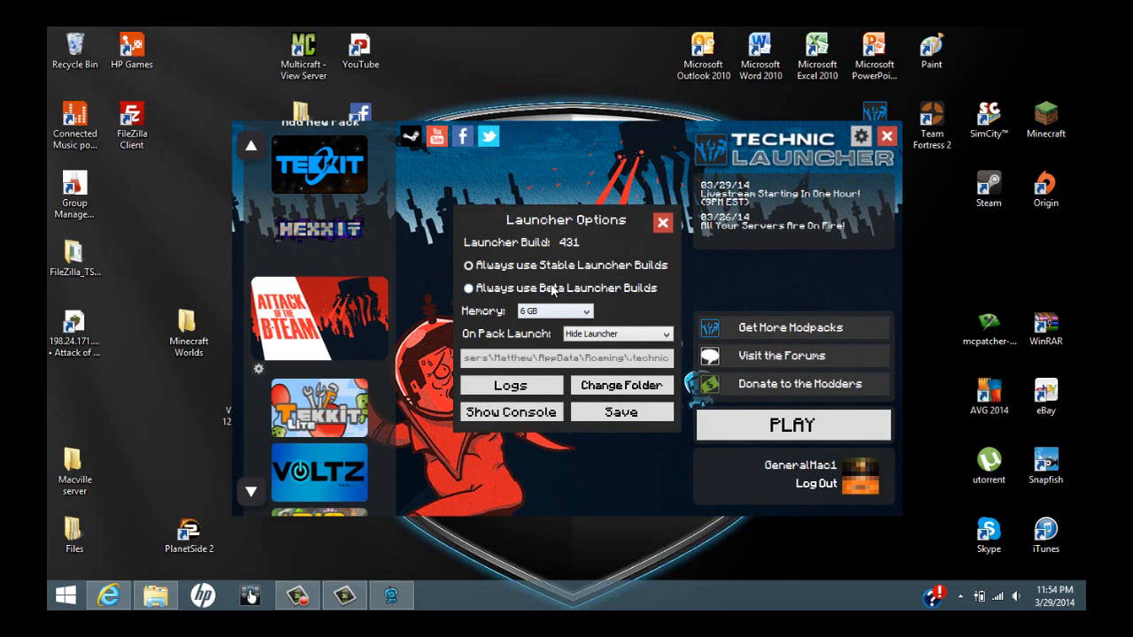
mouse_move(552, 311)
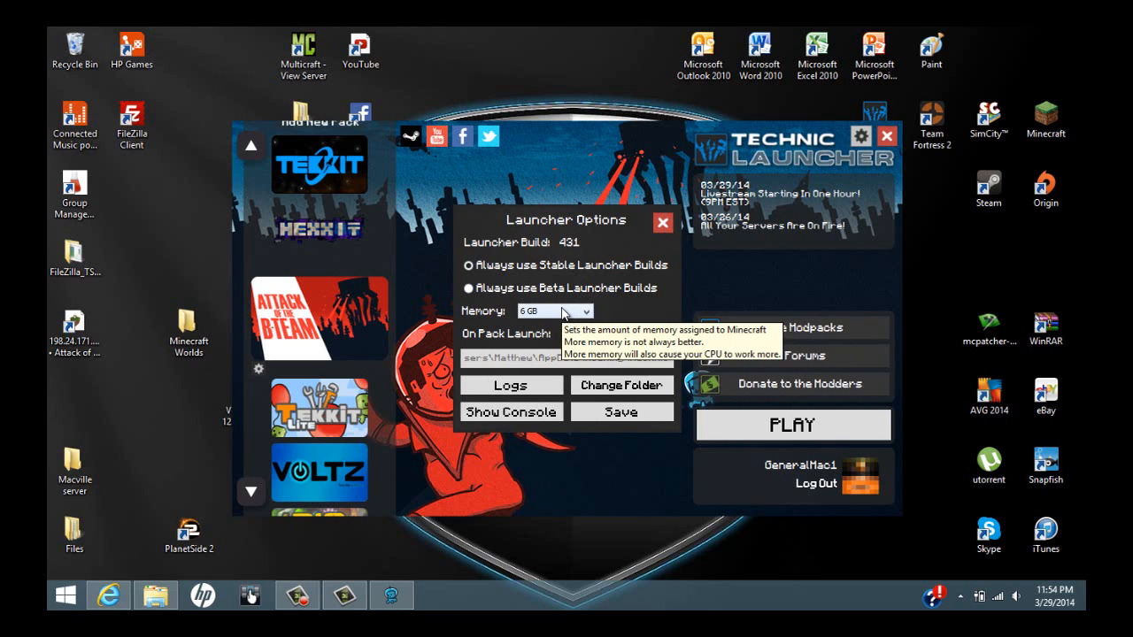
- Set the launcher memory to 6 GB and save the launcher options
left_click(586, 312)
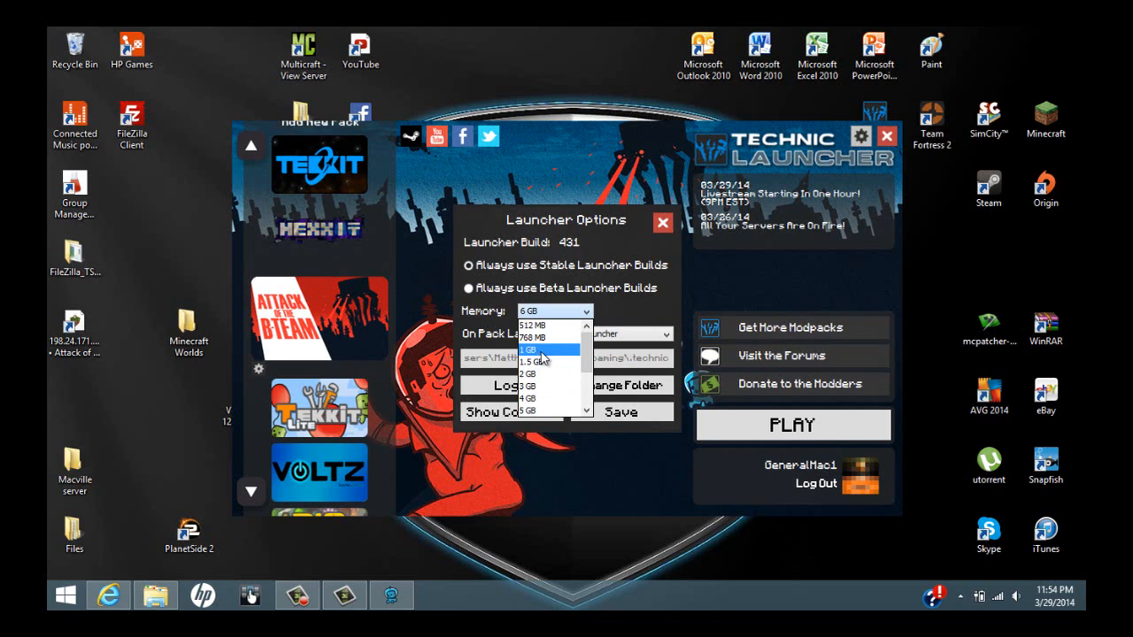
mouse_move(587, 366)
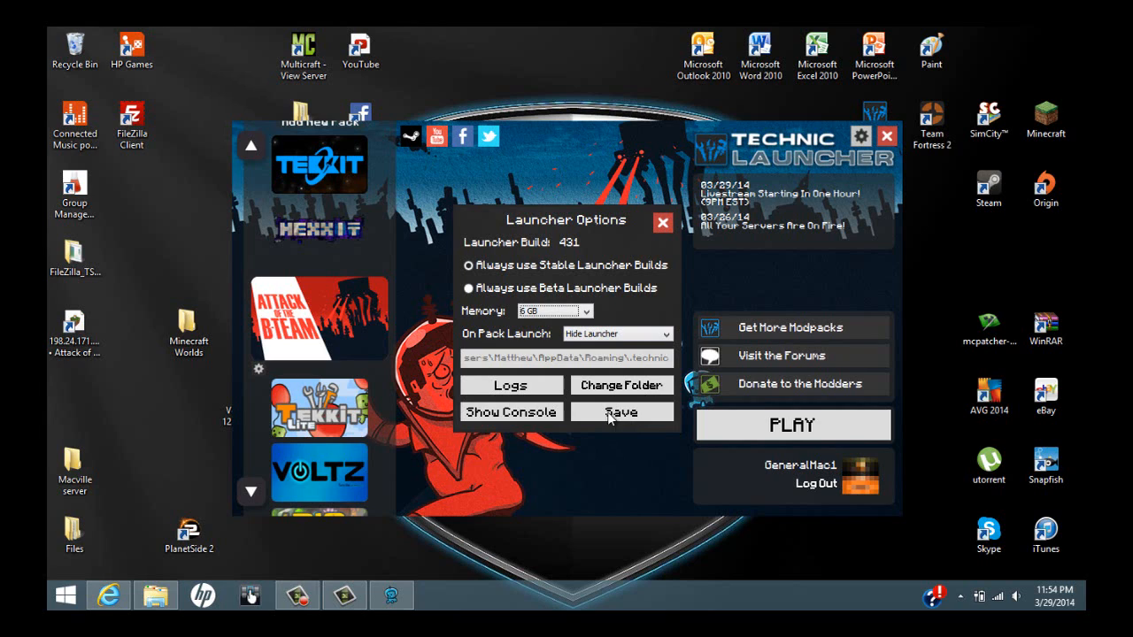
mouse_move(599, 433)
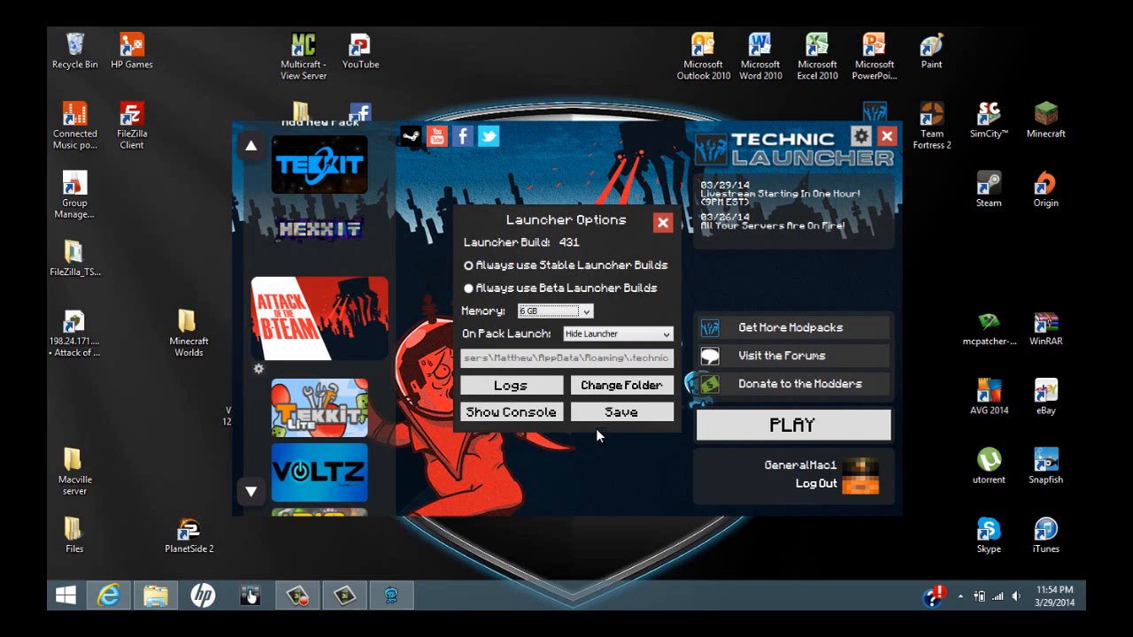
mouse_move(614, 461)
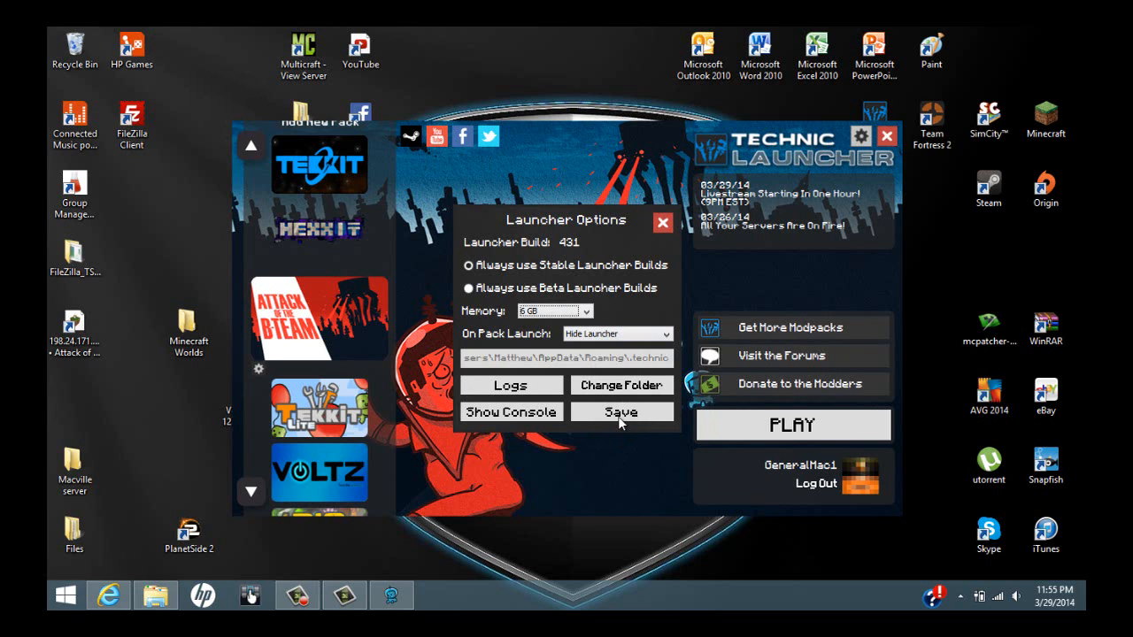
mouse_move(623, 386)
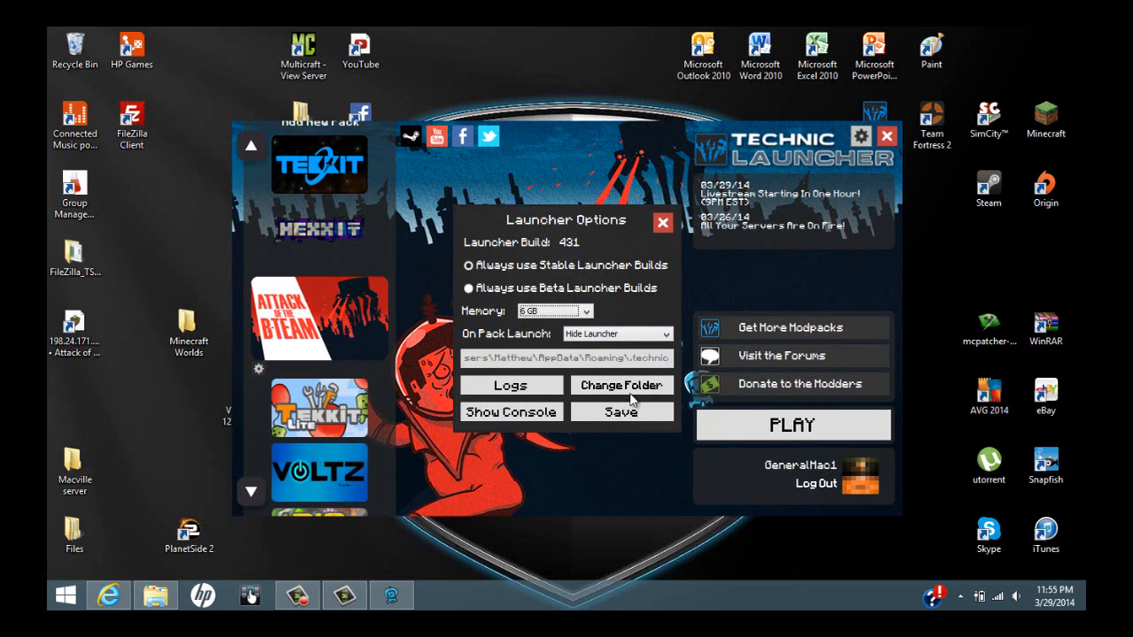
left_click(662, 223)
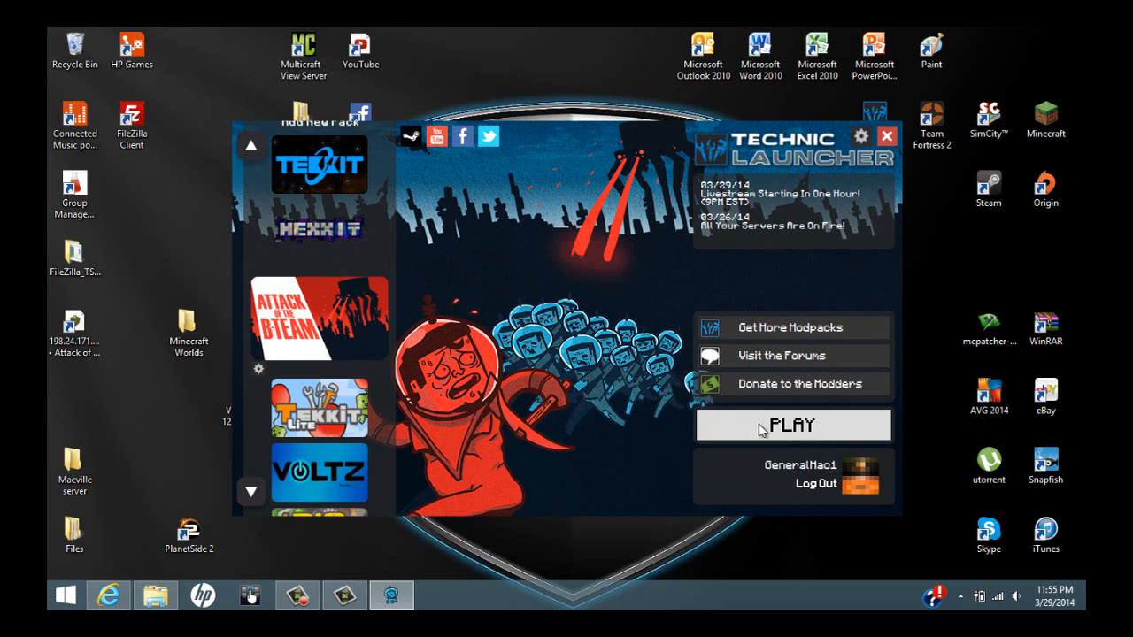
- Launch Attack of the B Team so its files verify and Minecraft 1.6.4 starts
left_click(793, 425)
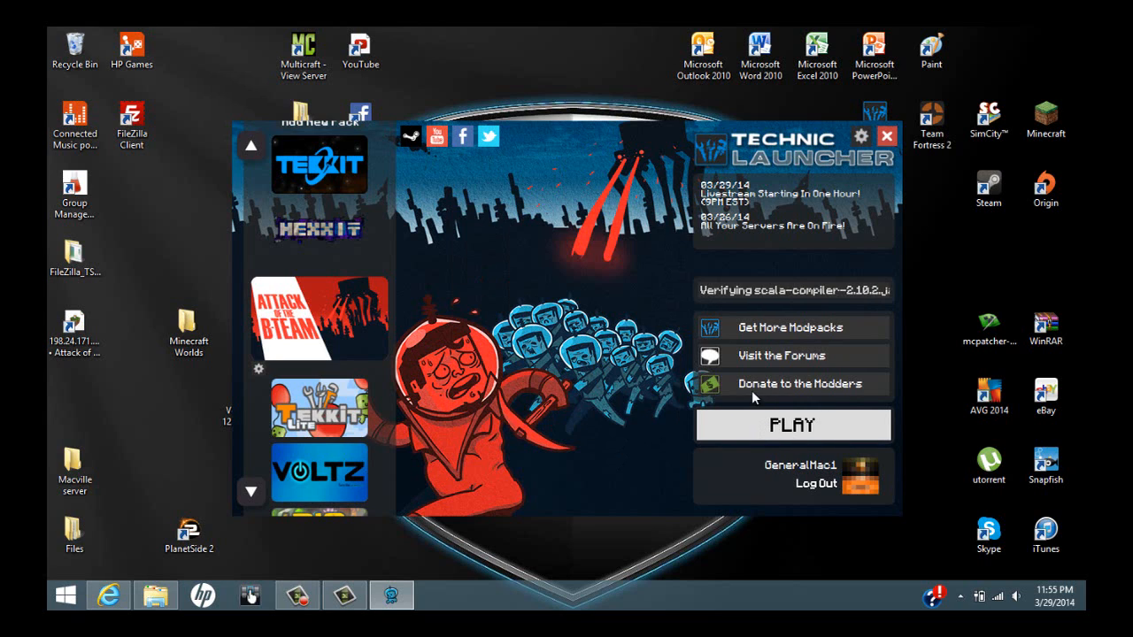
mouse_move(750, 389)
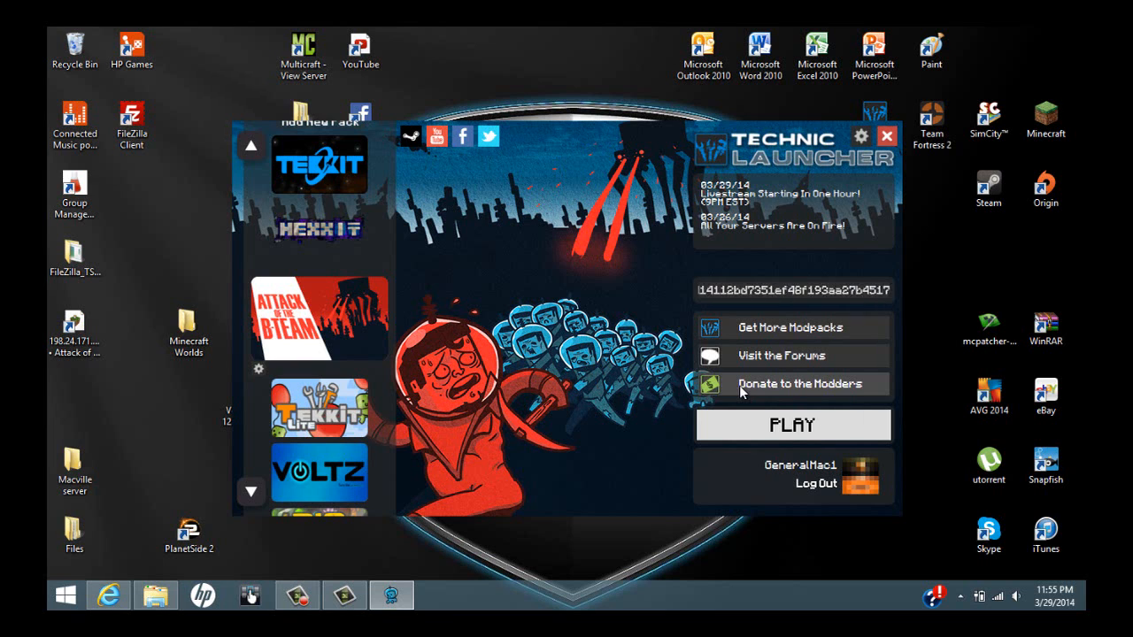
left_click(885, 134)
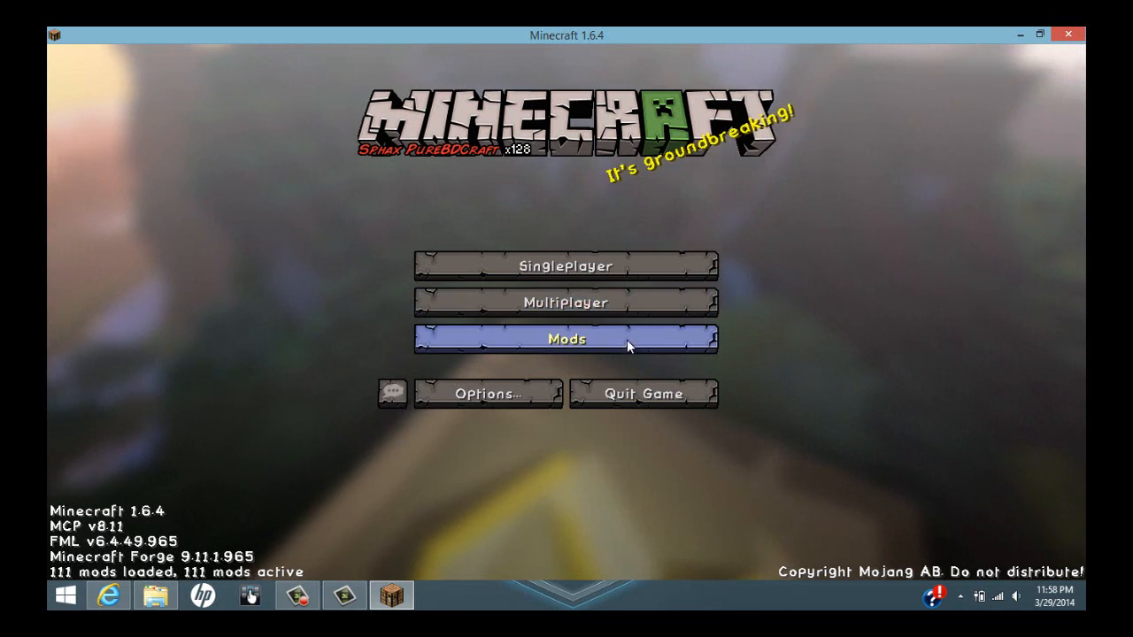
left_click(566, 340)
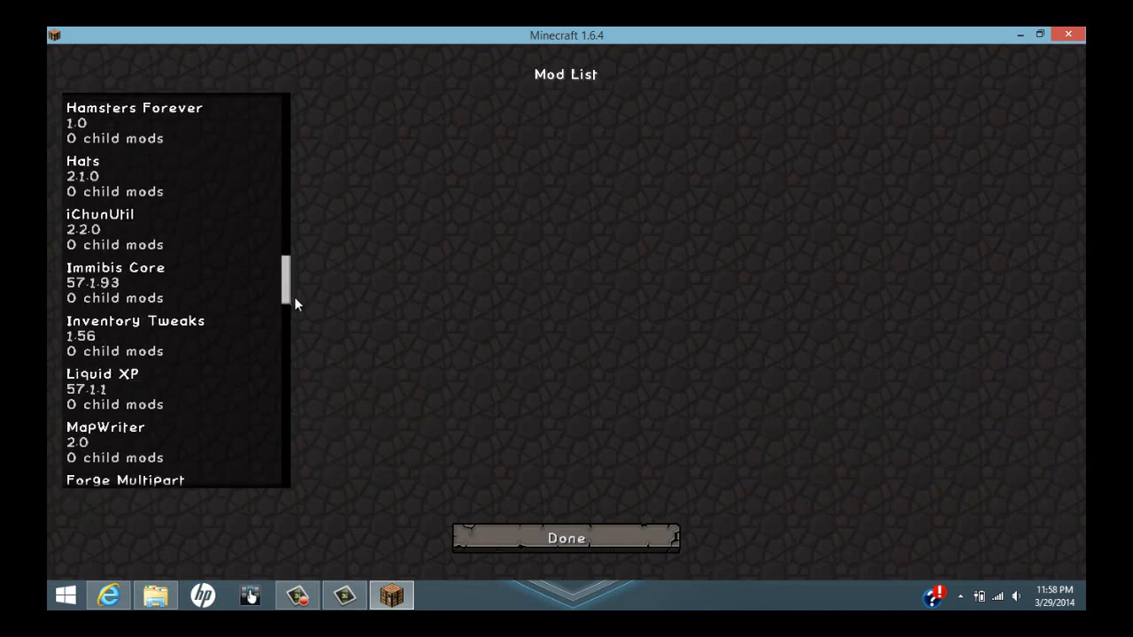
scroll("down", 3)
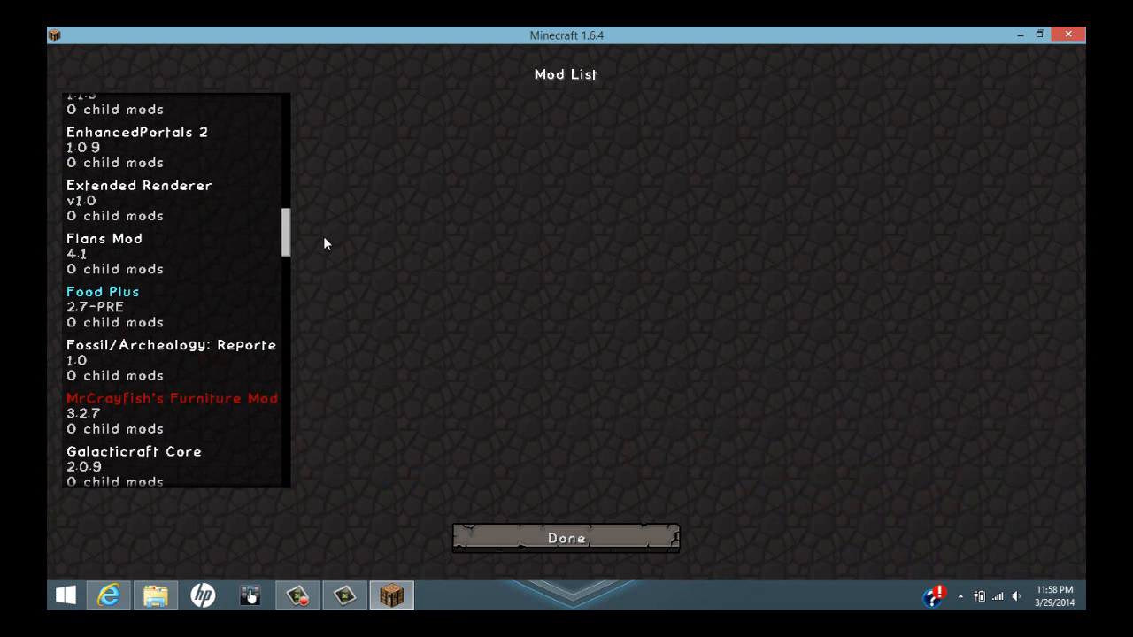
left_click(566, 538)
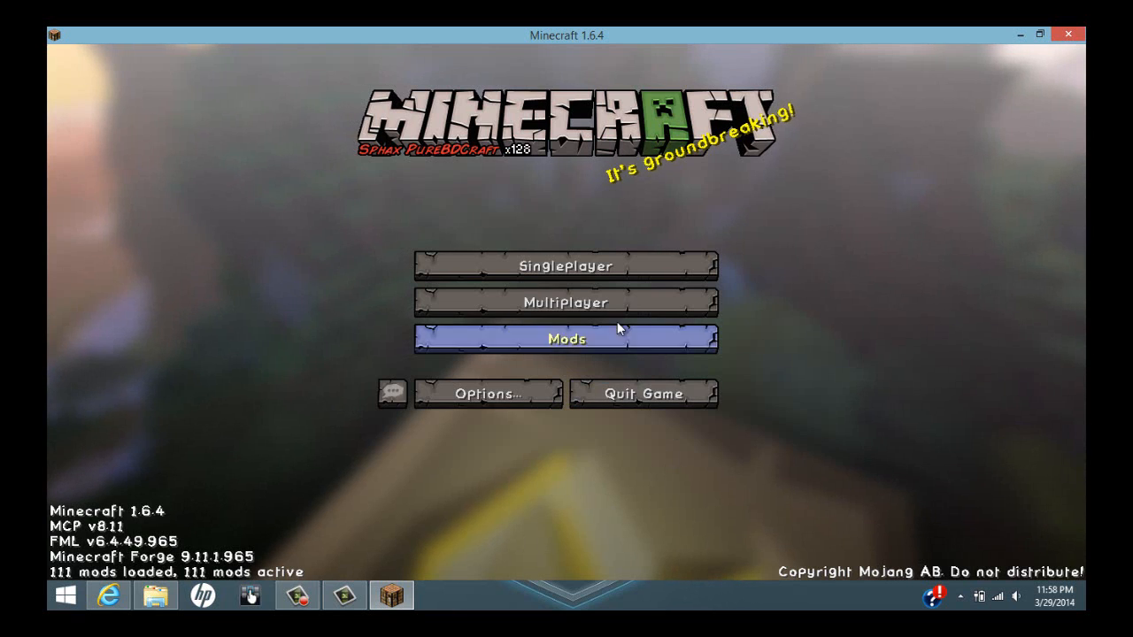
left_click(489, 393)
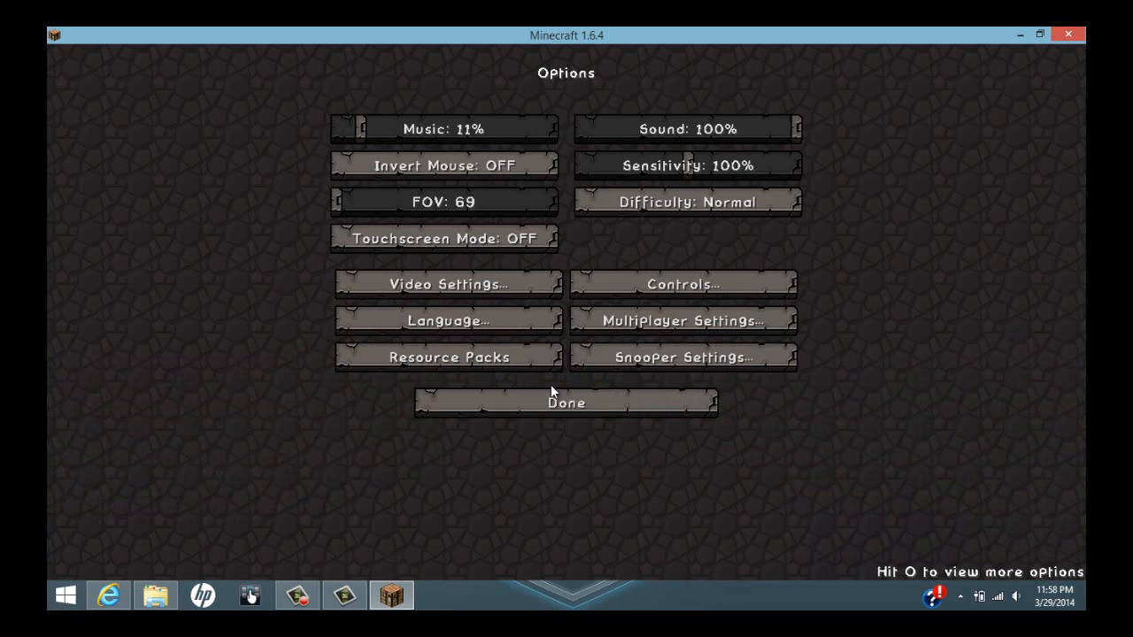
left_click(448, 358)
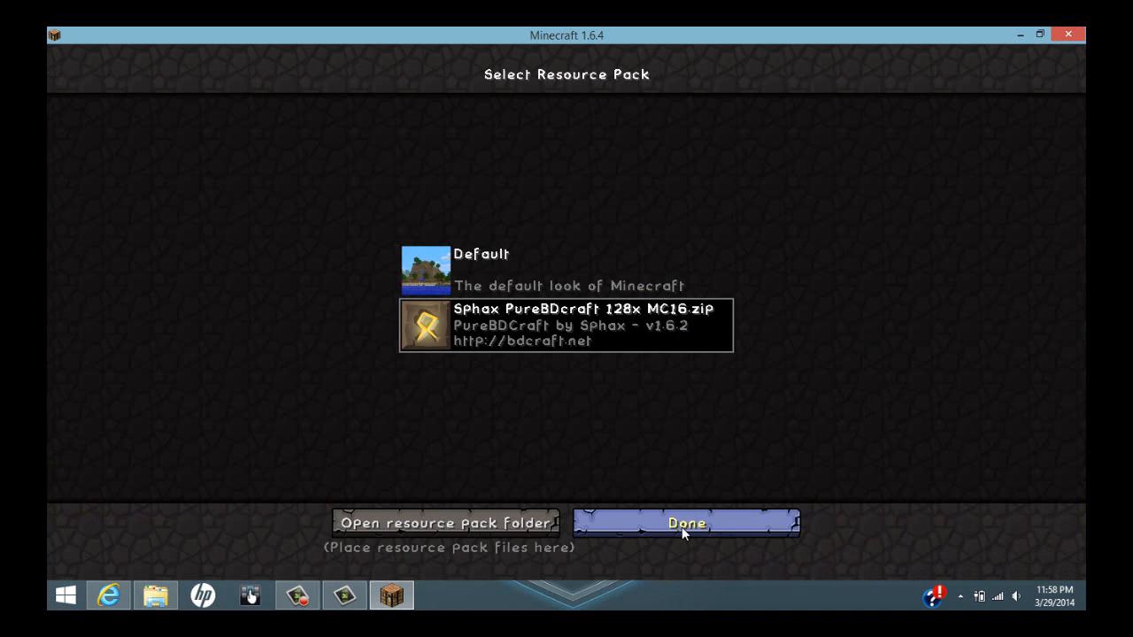
left_click(687, 522)
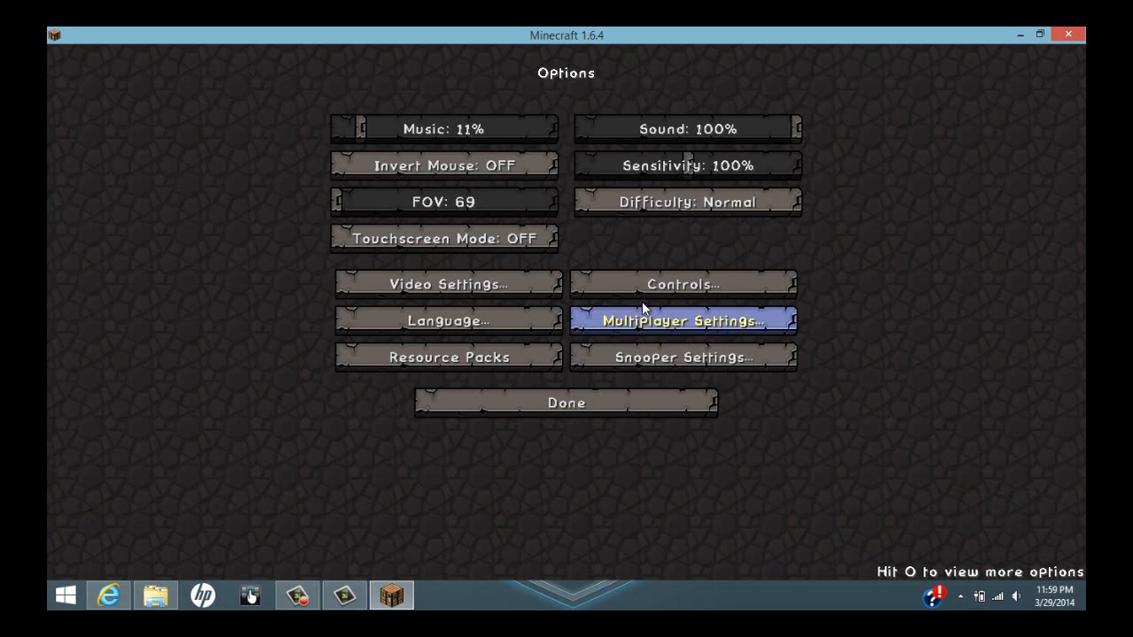
mouse_move(655, 251)
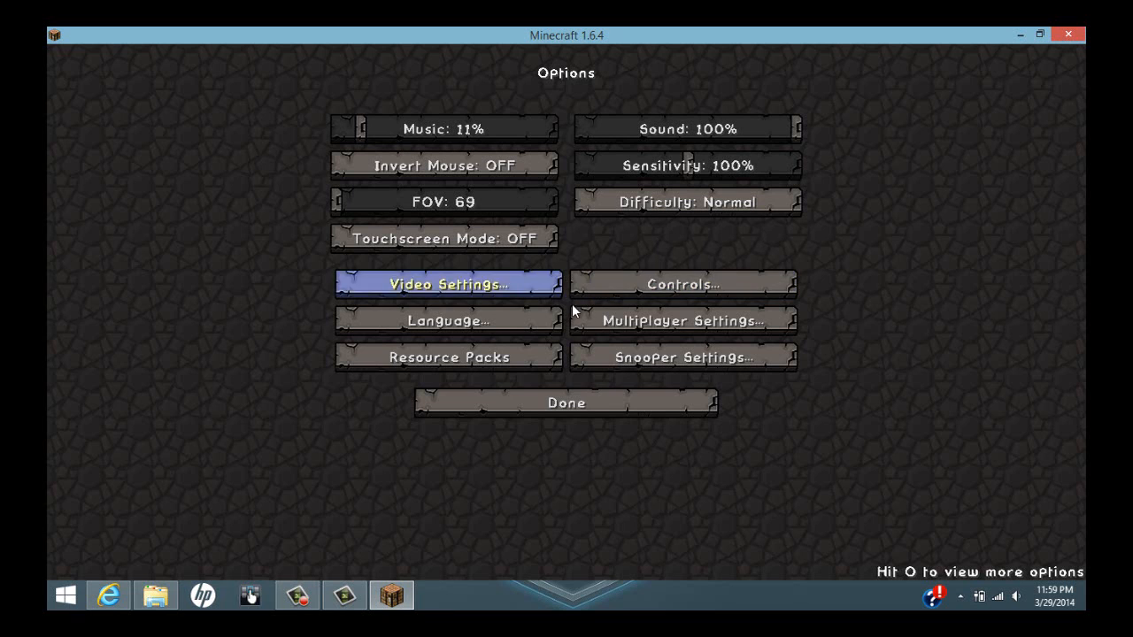
left_click(567, 402)
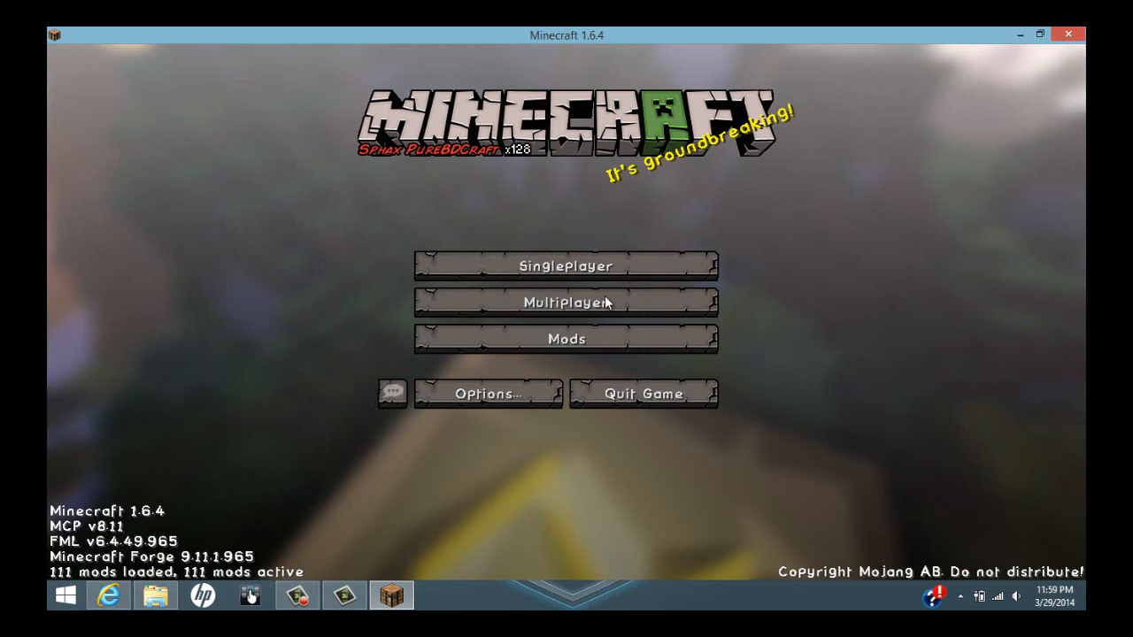
left_click(564, 266)
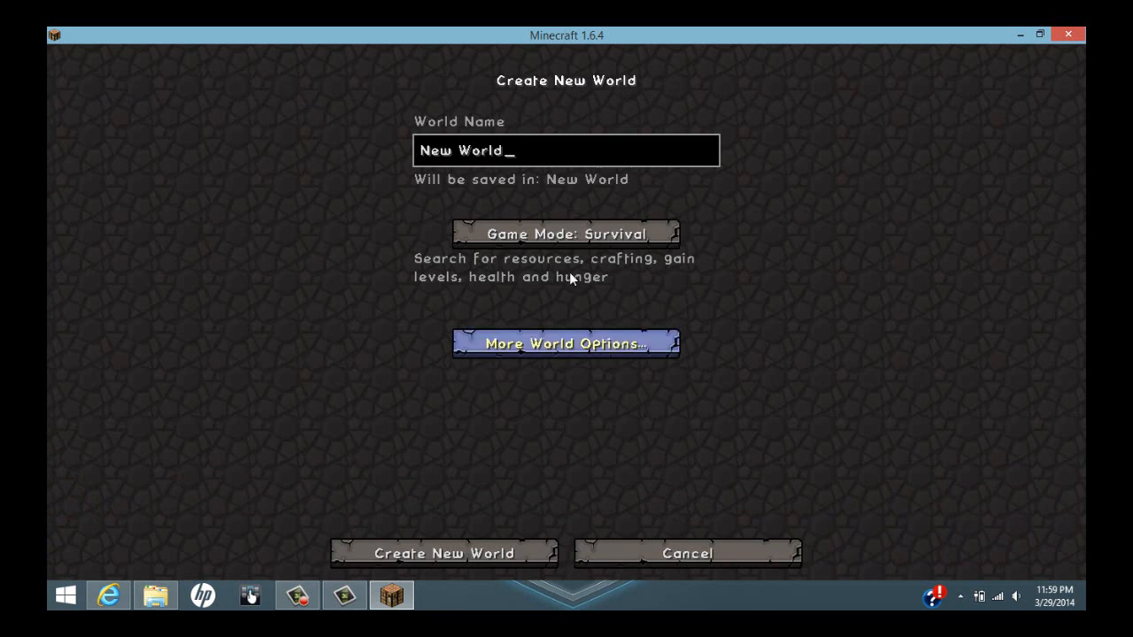
left_click(687, 552)
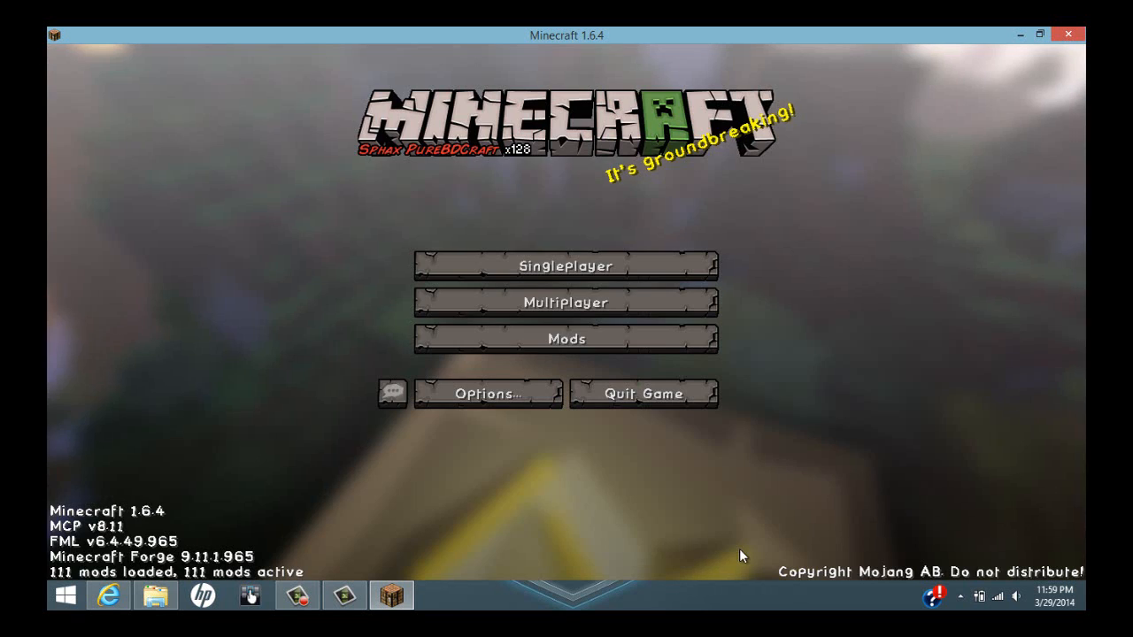
mouse_move(1048, 191)
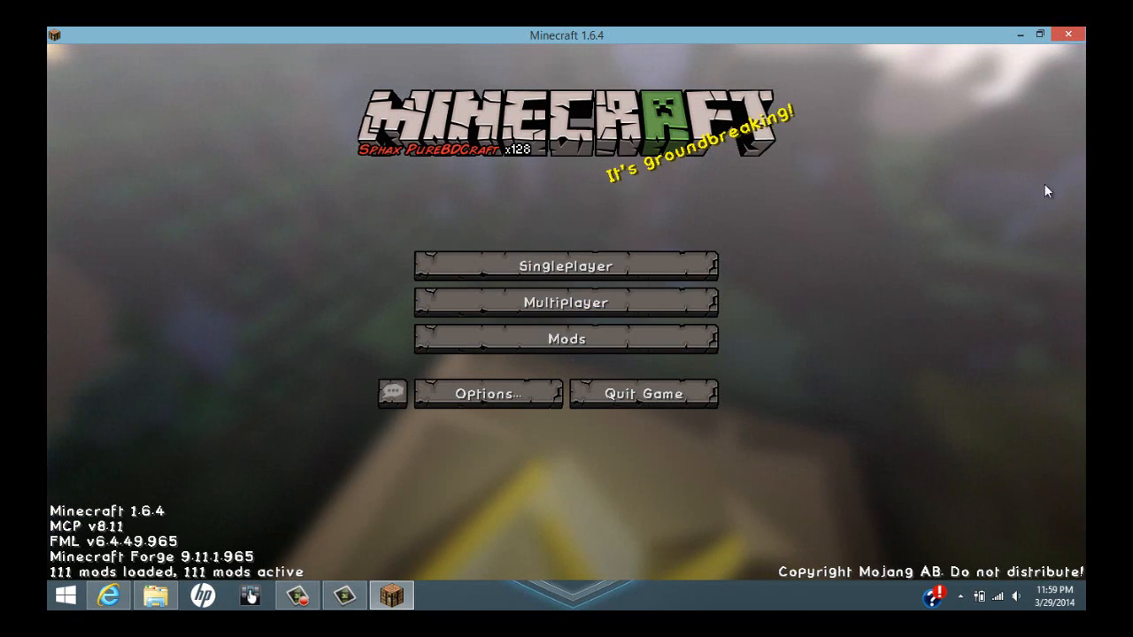
mouse_move(736, 354)
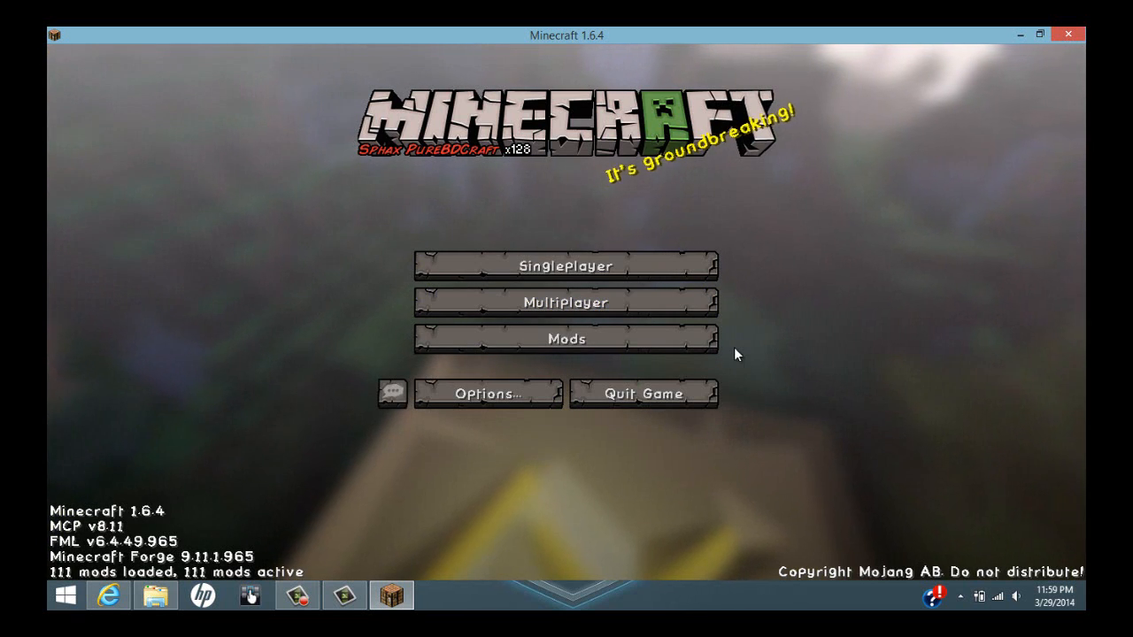